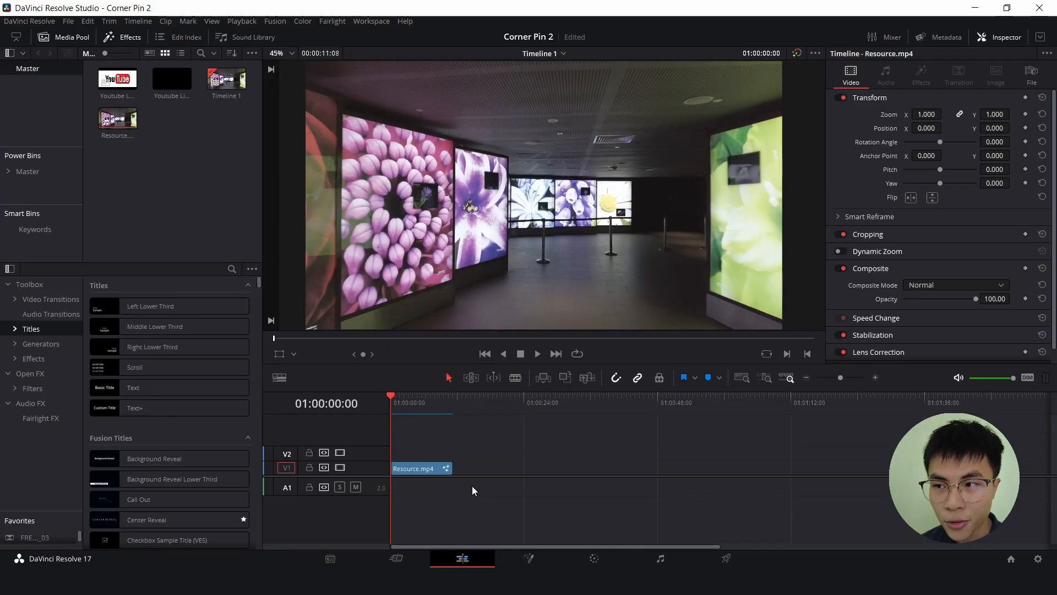
mouse_move(586, 194)
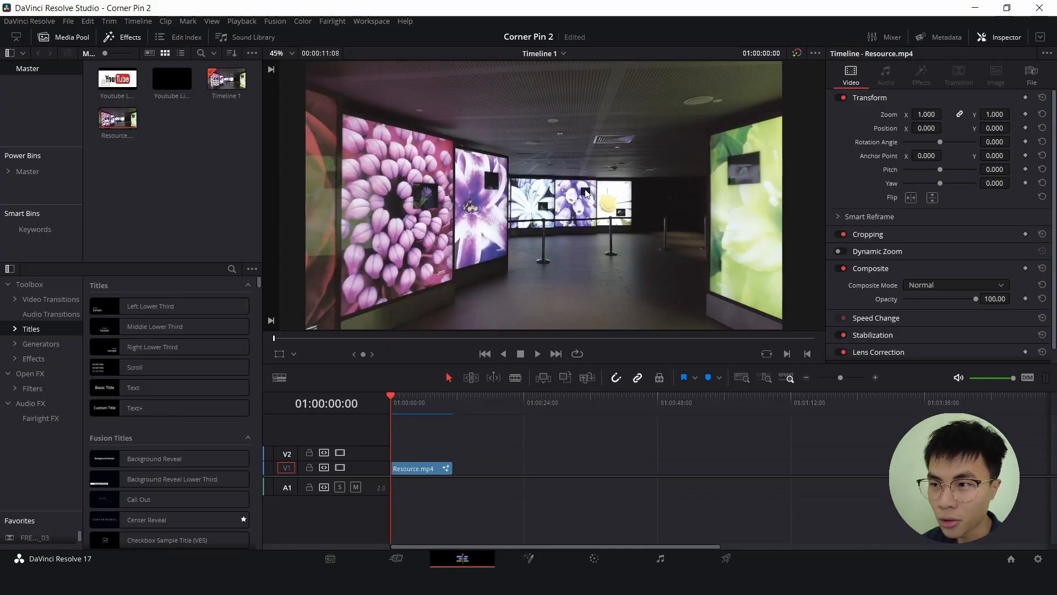
mouse_move(601, 248)
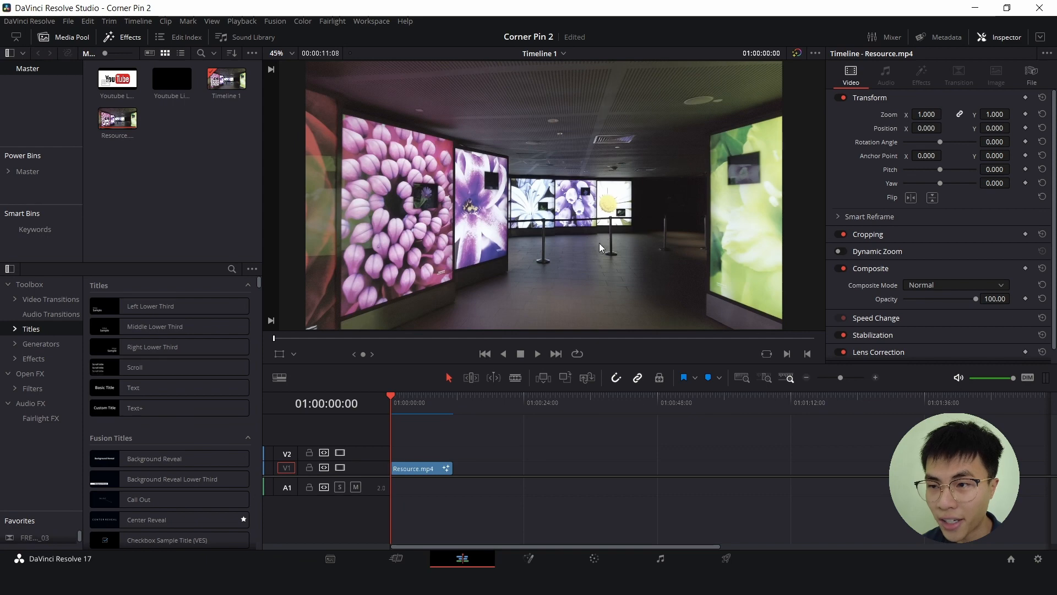
mouse_move(588, 251)
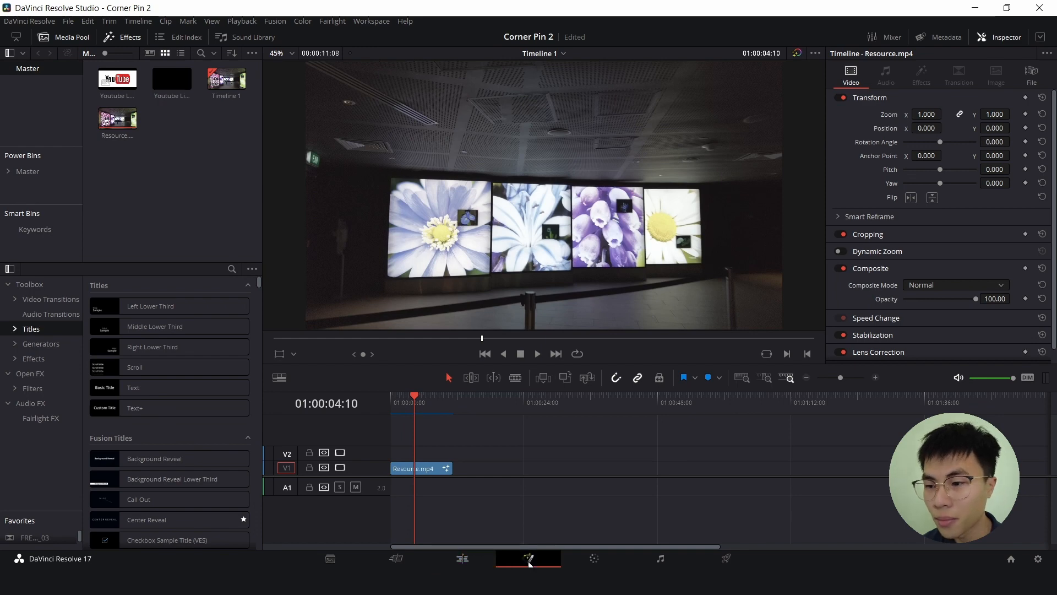
Step: Bring the clip into Fusion and insert a Planar Tracker node between MediaIn and MediaOut
left_click(527, 558)
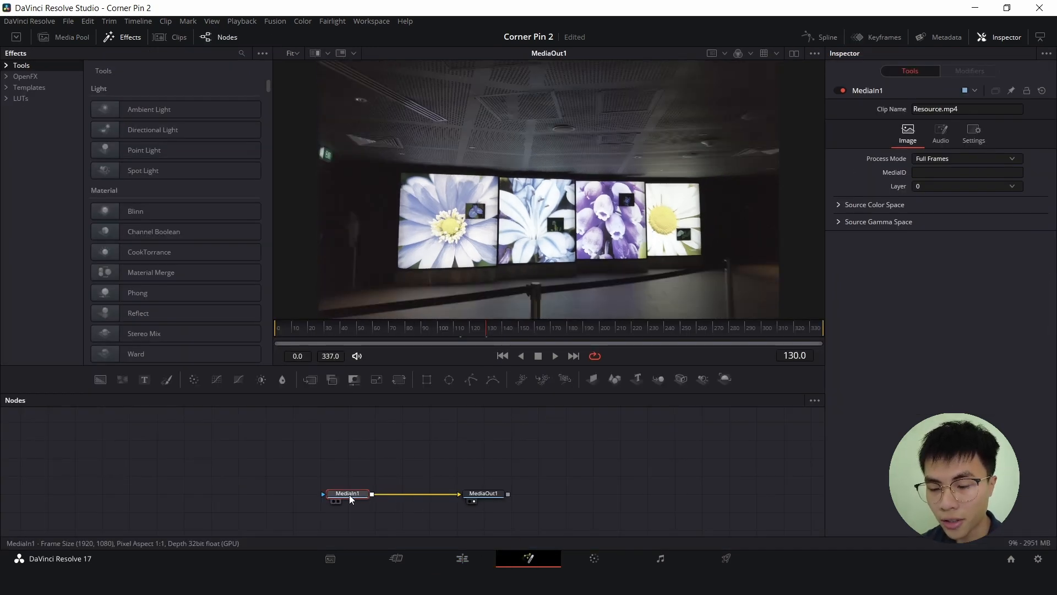
type("pla")
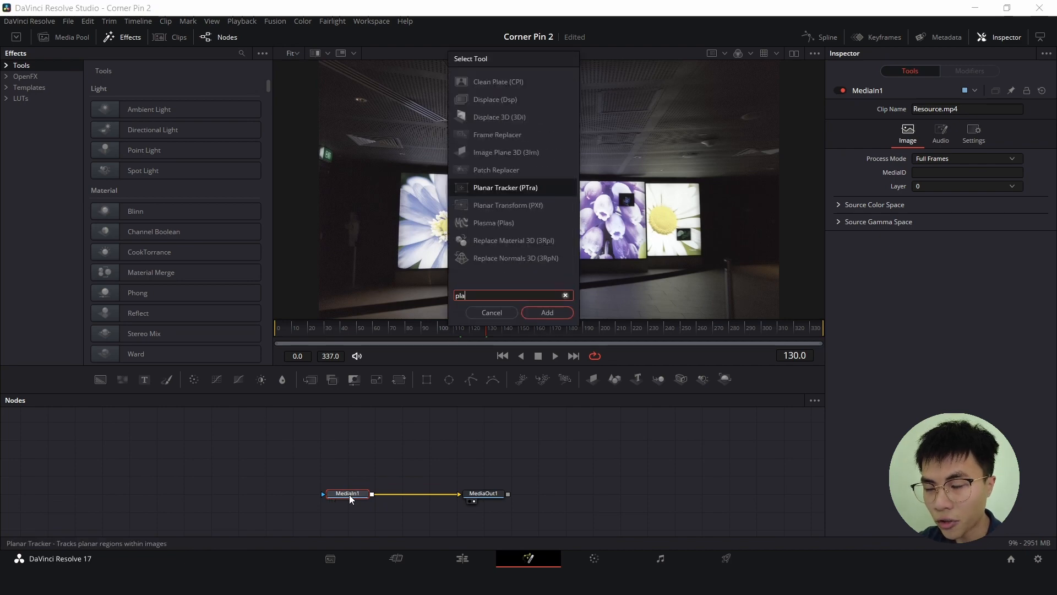
left_click(547, 311)
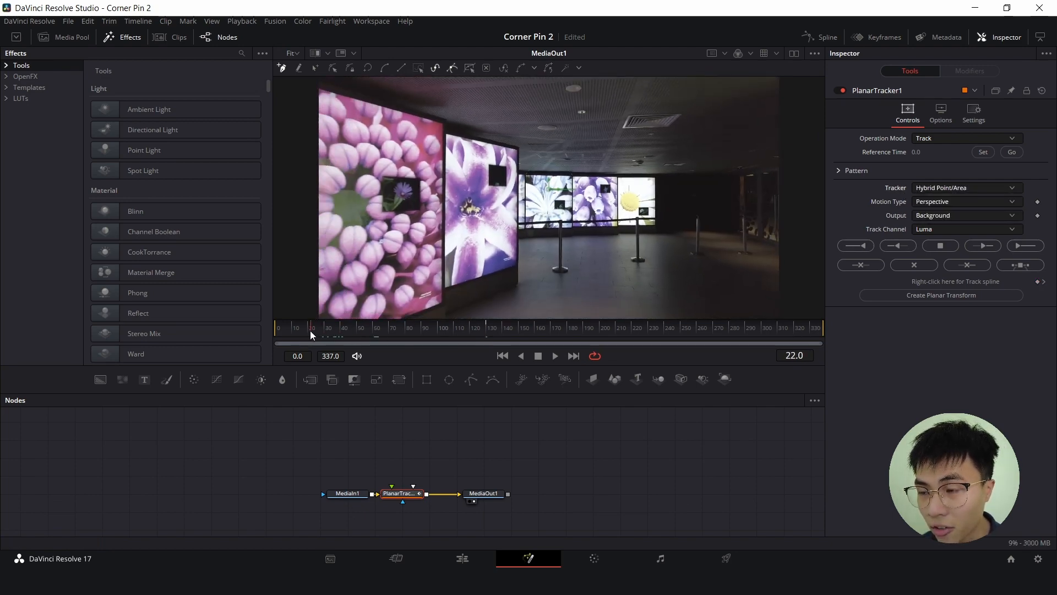
Step: Move to frame 285 and outline the daisy screen as the tracker's region
left_click(388, 328)
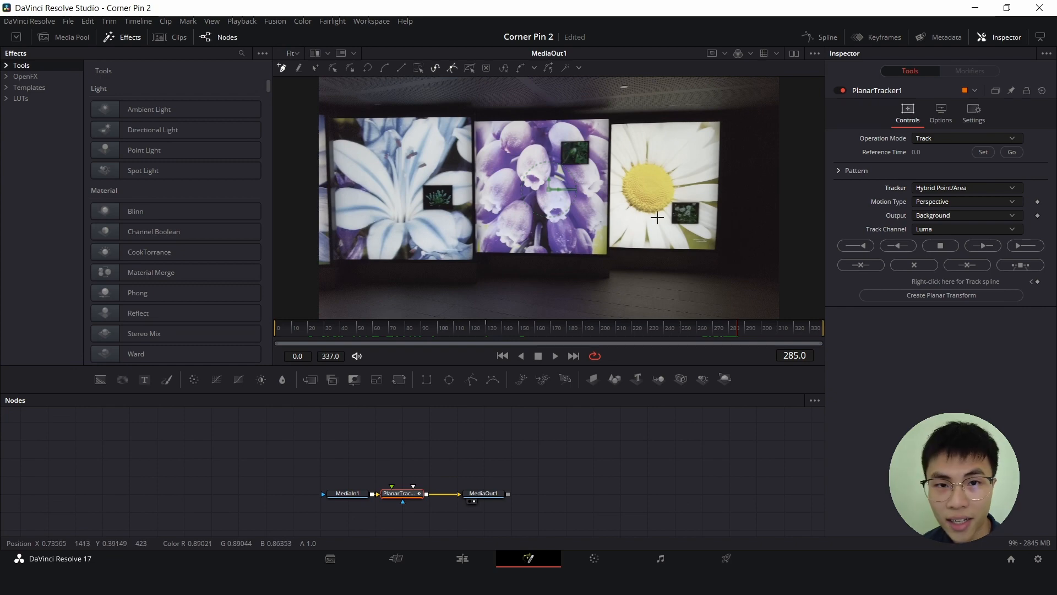
mouse_move(674, 168)
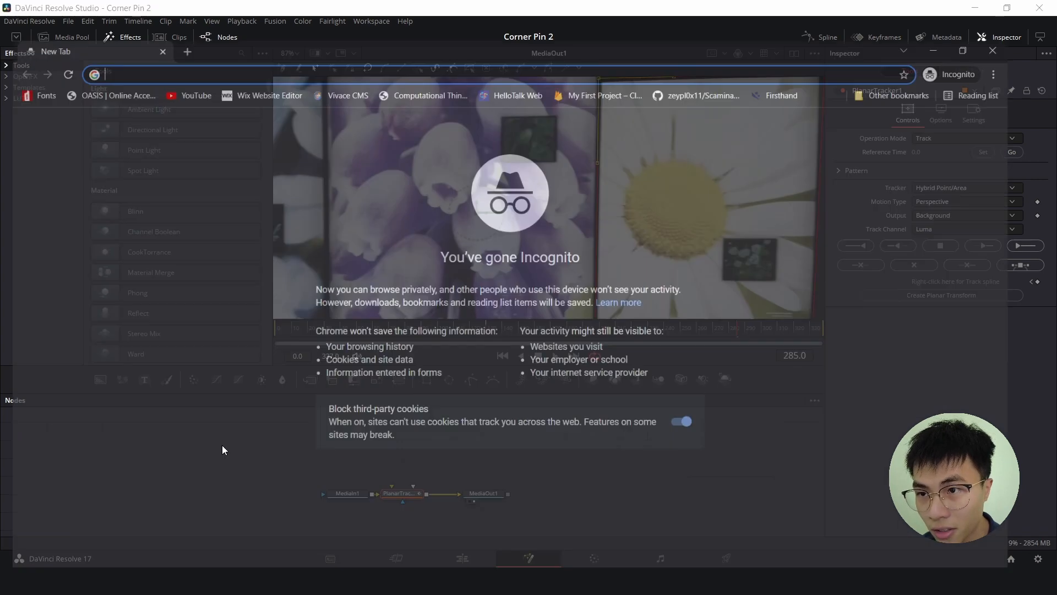
type("tulips")
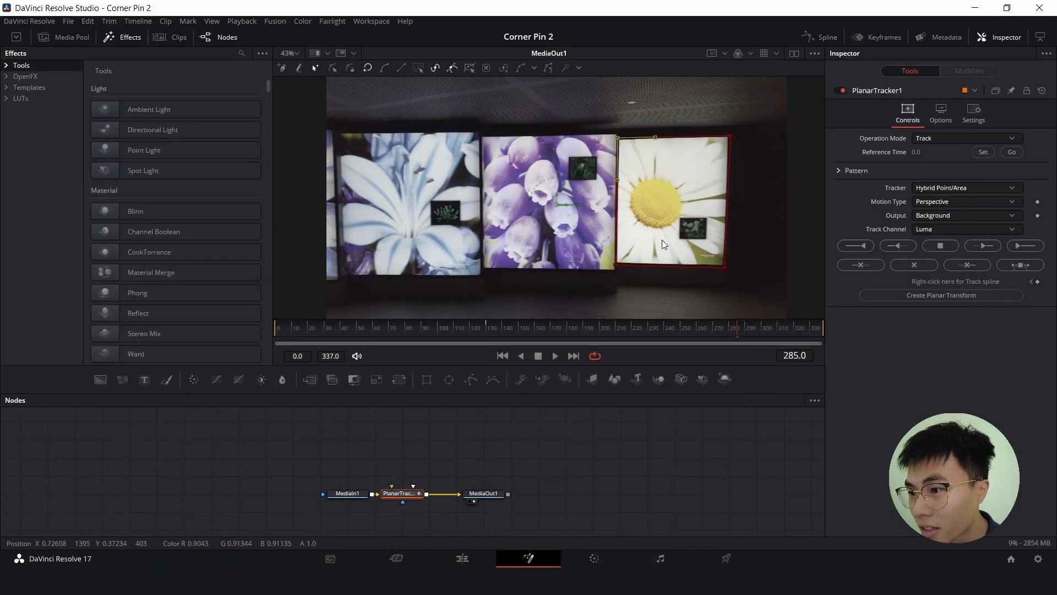
Step: Set frame 285 as Reference Time, then track the daisy screen to the end and back to the start
left_click(983, 152)
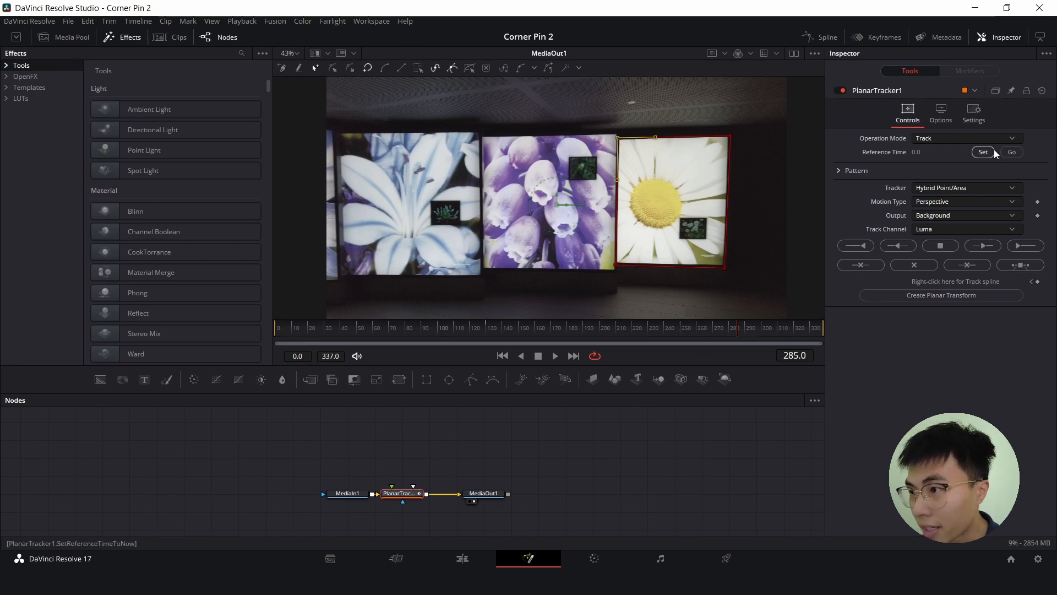
left_click(982, 152)
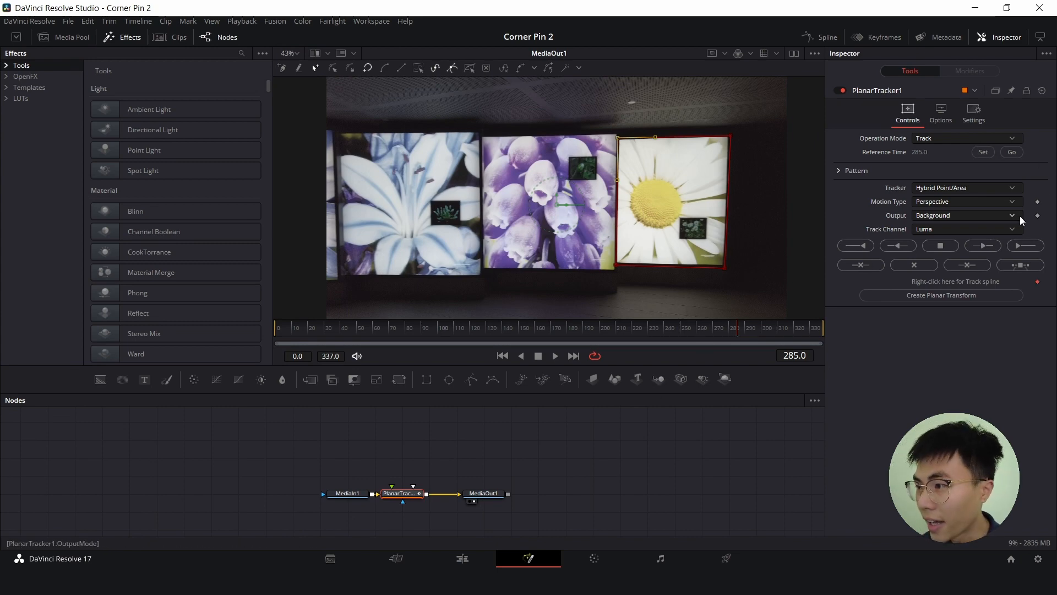
left_click(1025, 246)
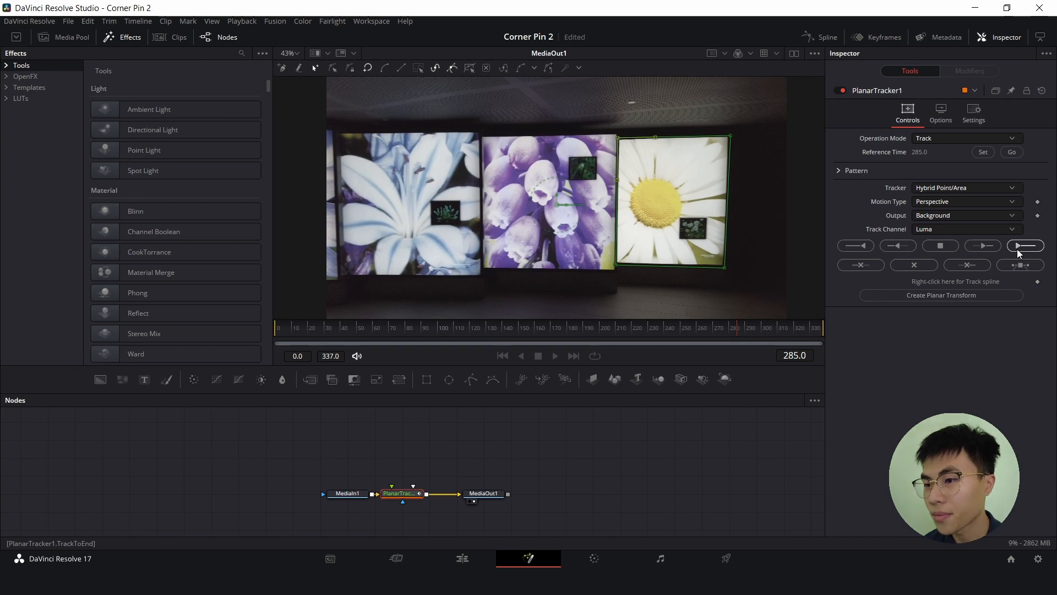
left_click(1026, 245)
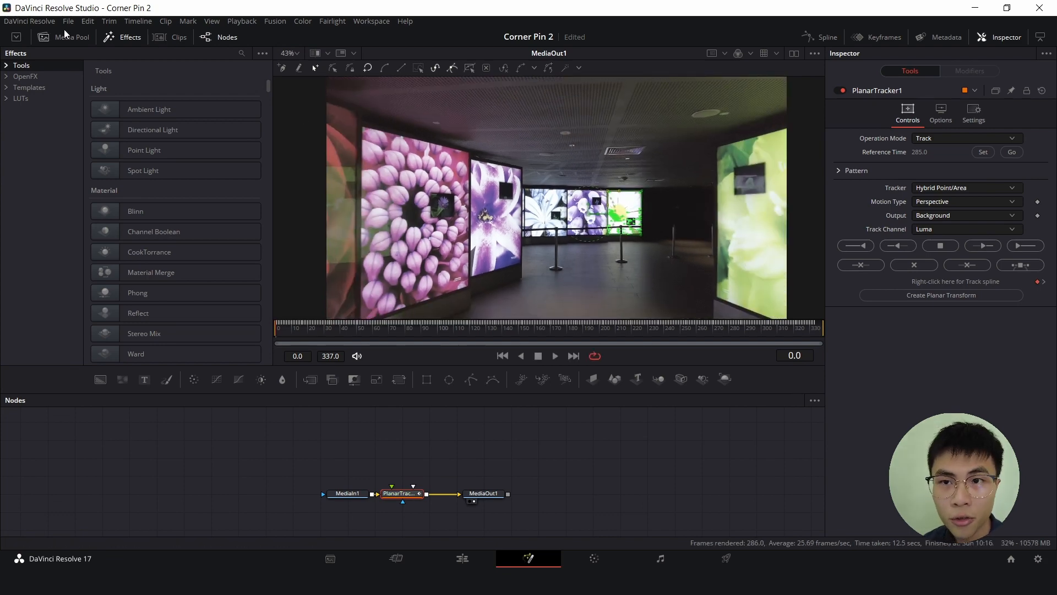
Step: Add Youtube Logo.png from the Media Pool and wire it into the tracker's foreground input
left_click(70, 38)
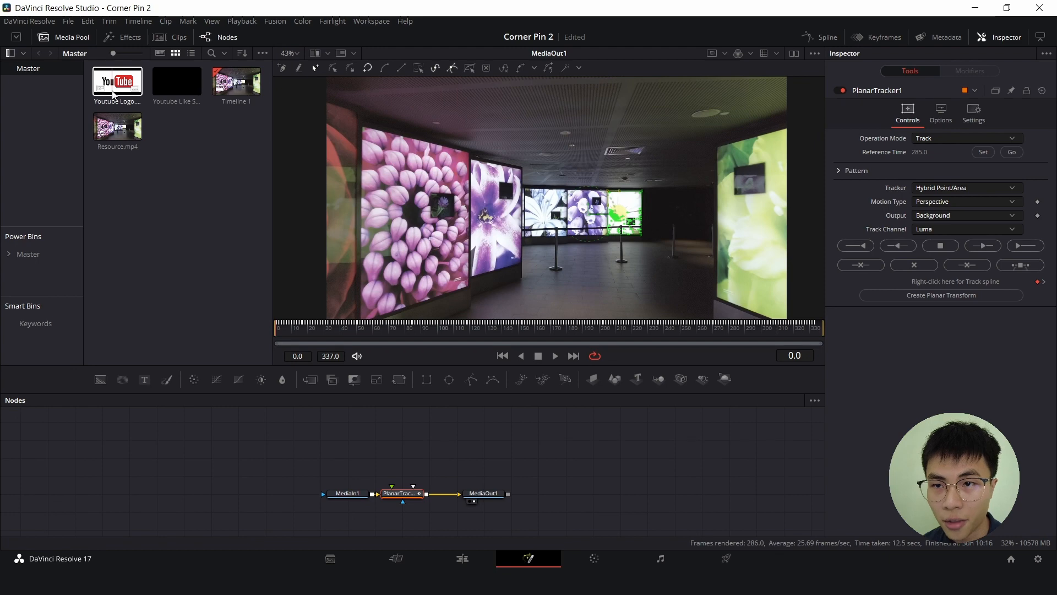
left_click_drag(117, 80, 375, 457)
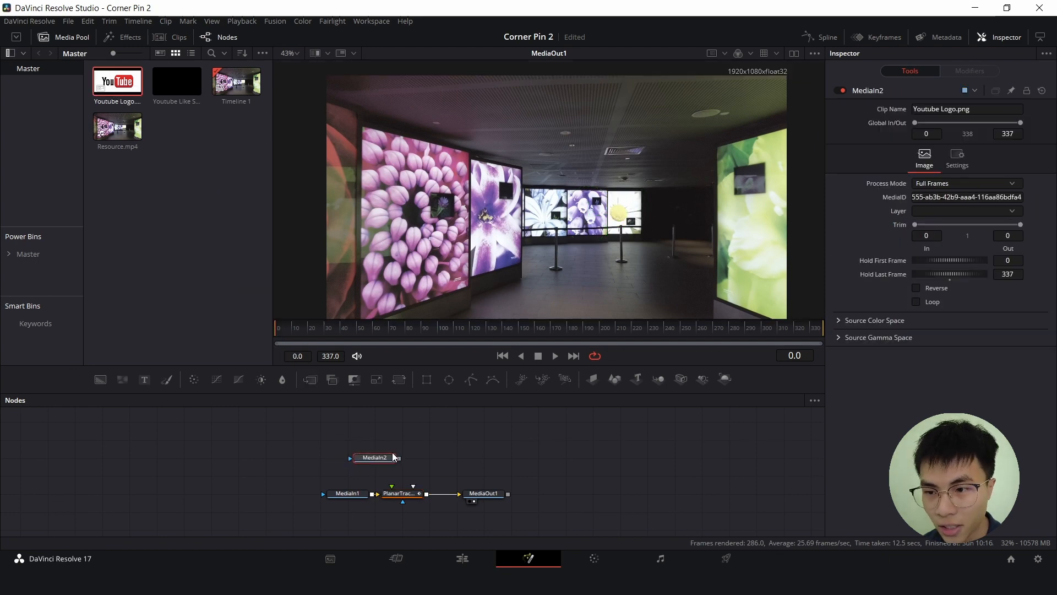
left_click_drag(399, 457, 398, 484)
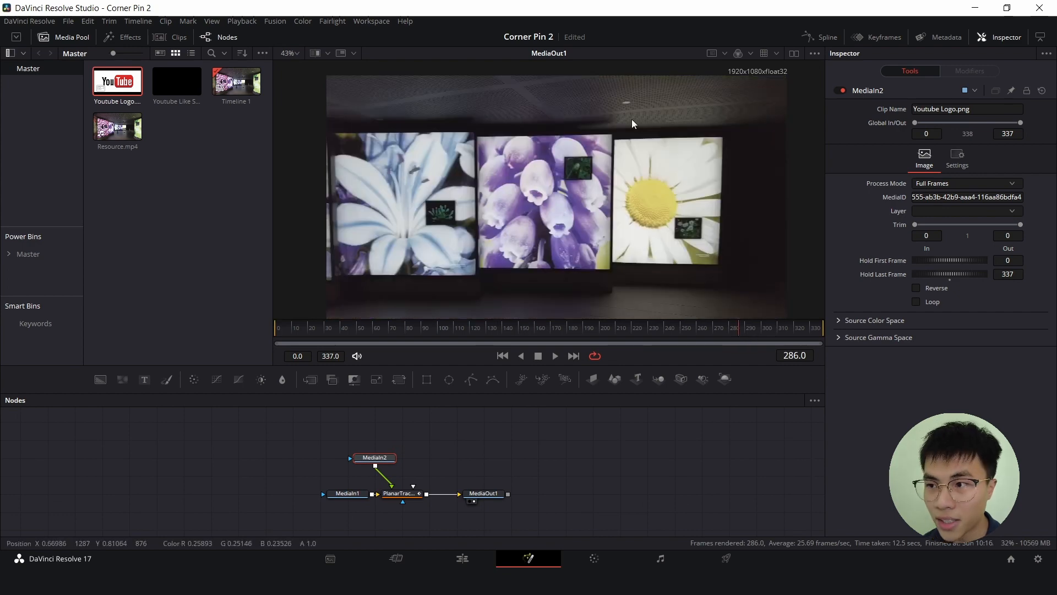
left_click(397, 494)
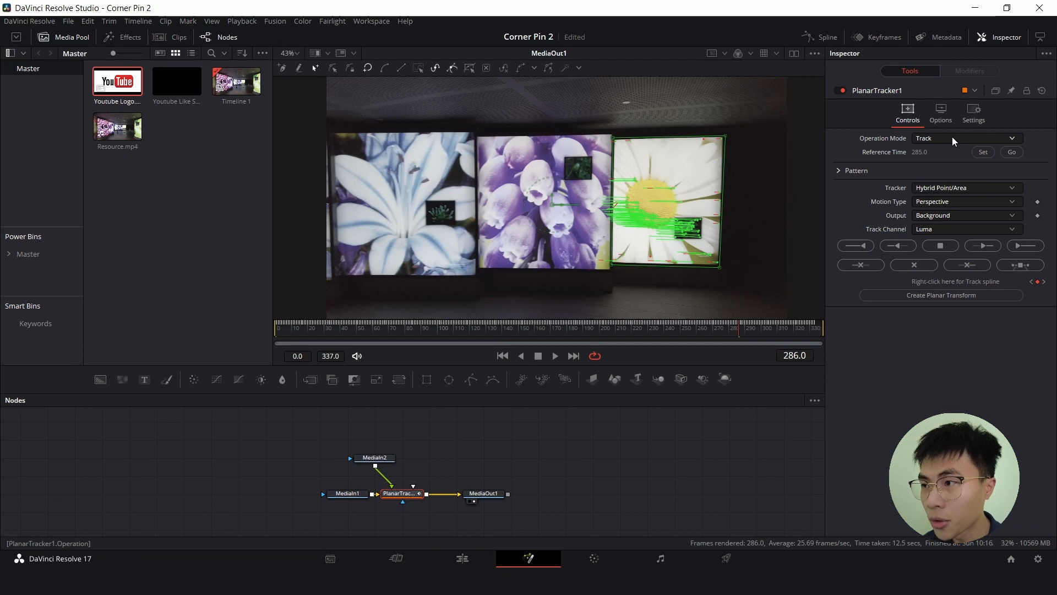
Step: Switch Operation Mode to Corner Pin and place the four handles on the daisy screen's corners
left_click(966, 138)
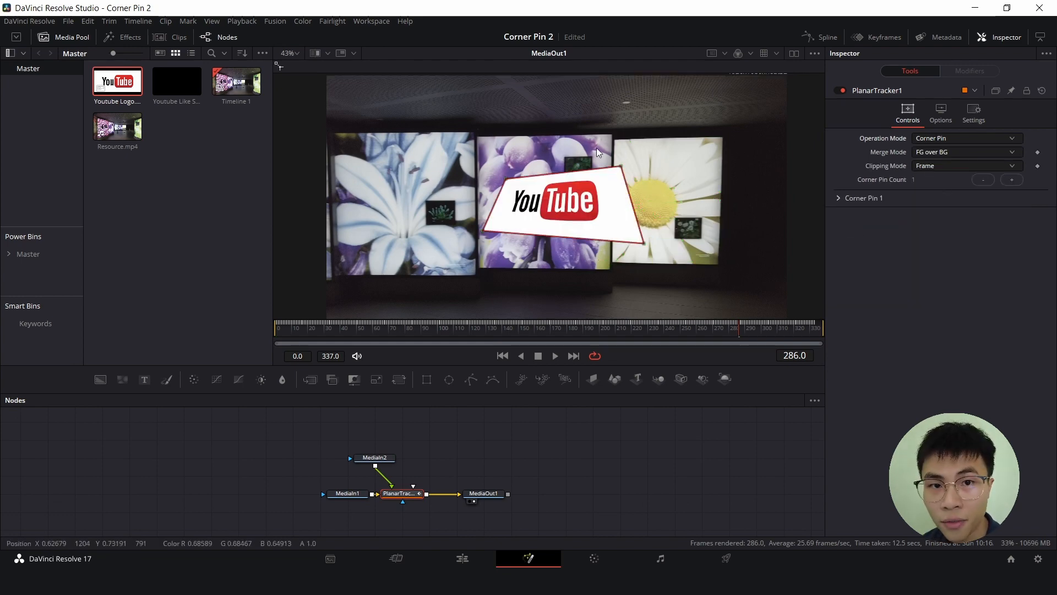
mouse_move(679, 163)
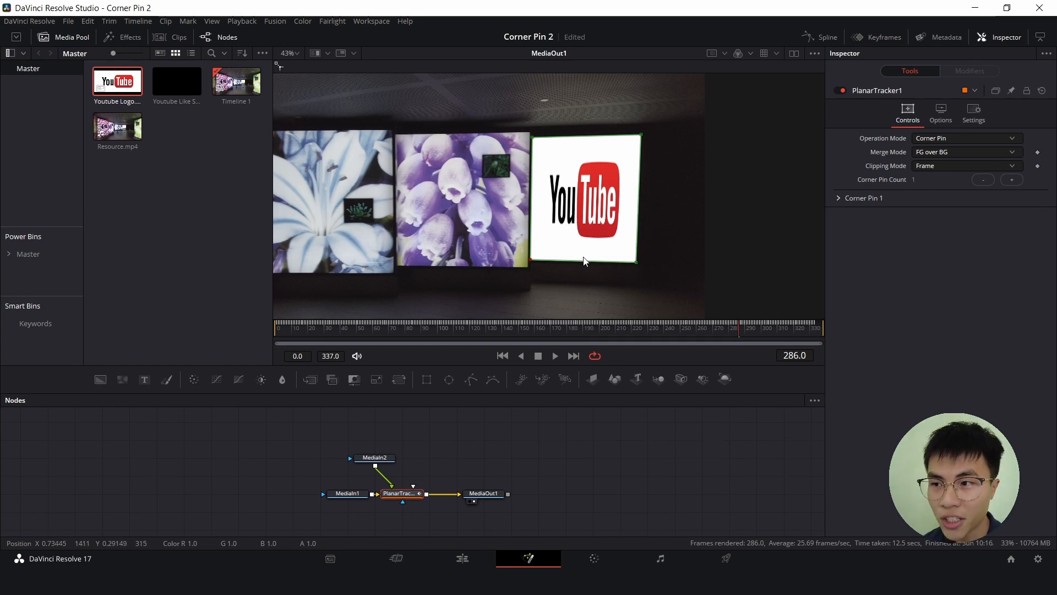
mouse_move(113, 54)
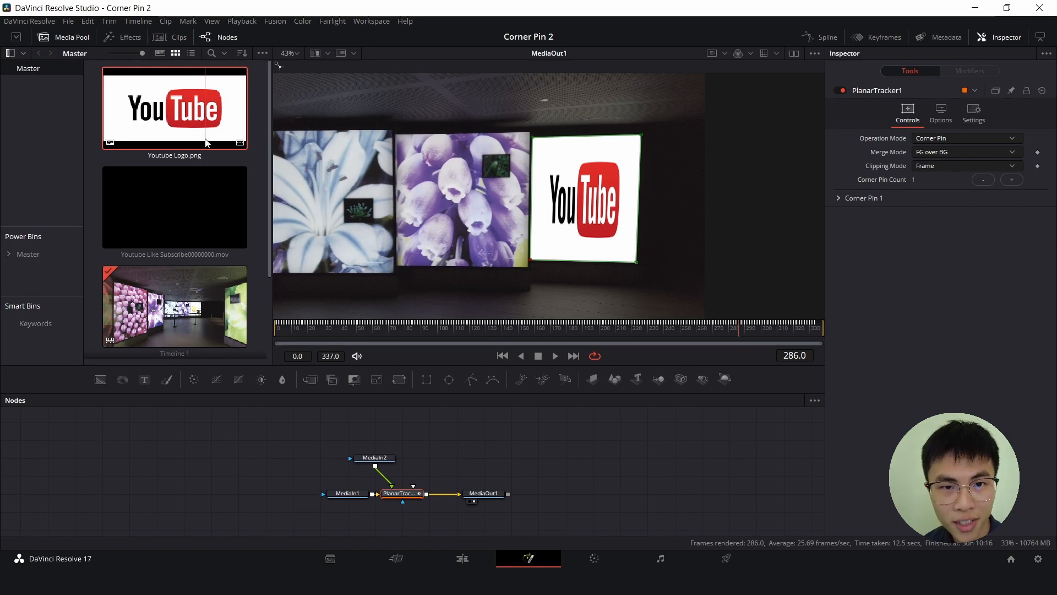
mouse_move(618, 223)
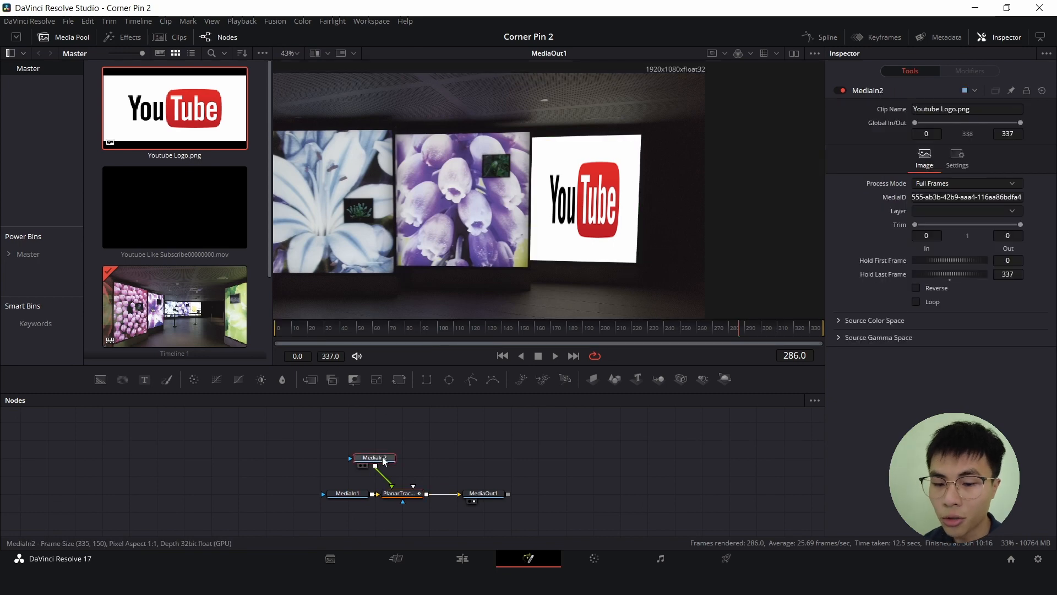
Step: Insert a Crop node after MediaIn2 with X Size 332, Y Size 345 and Y Offset -77
type("cr")
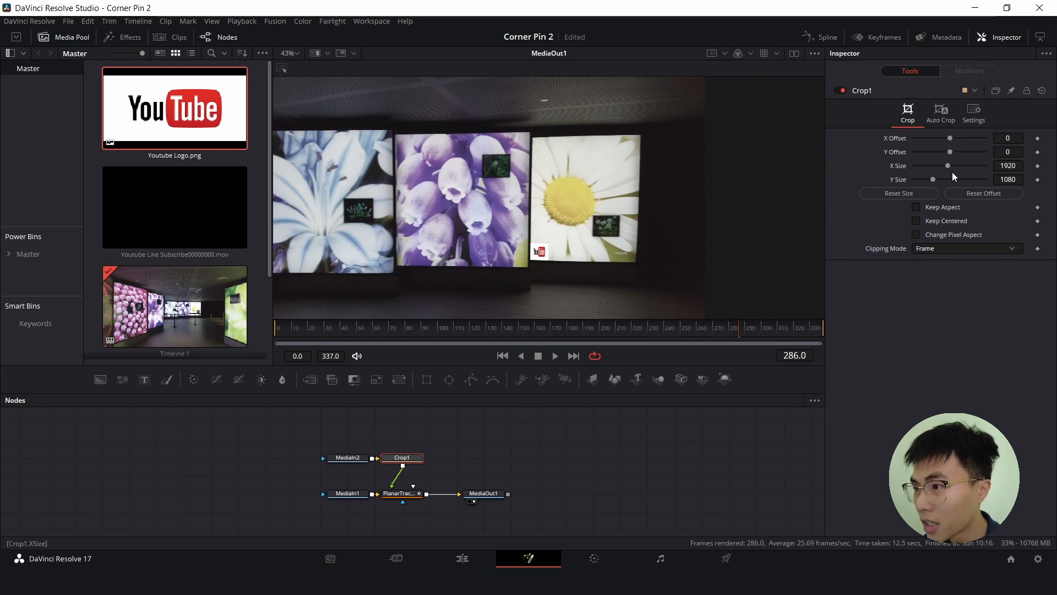
left_click_drag(948, 165, 957, 165)
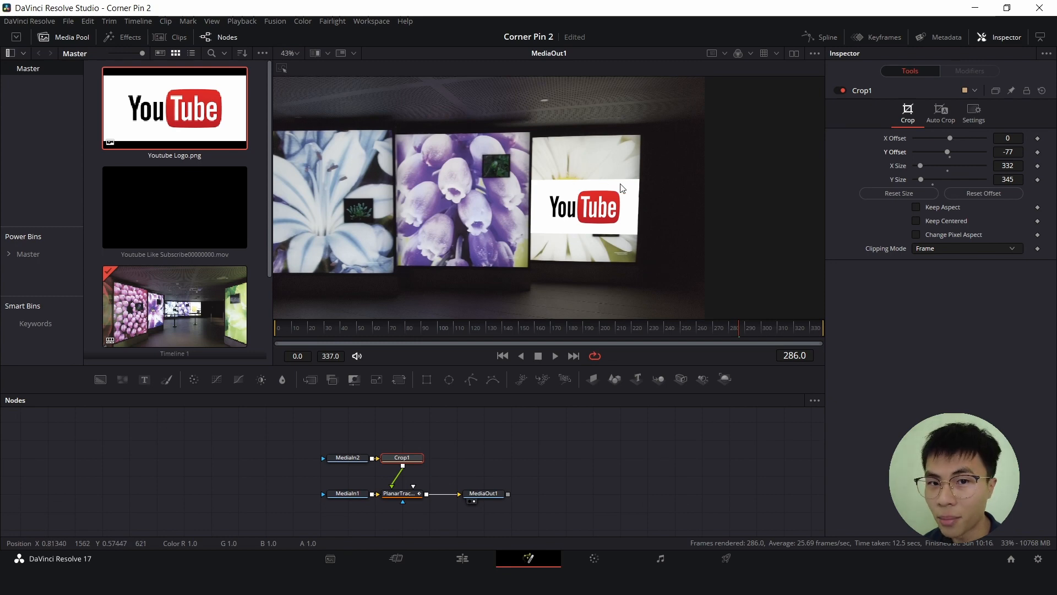
mouse_move(435, 382)
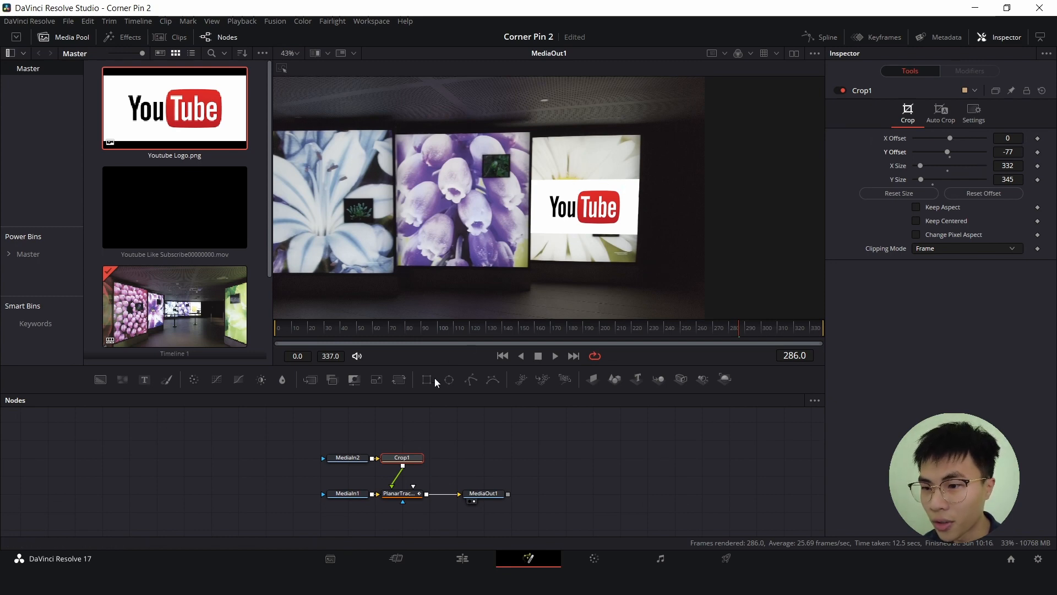
Step: Select Background1 and Merge1 and load Merge1's result into the viewer
left_click(348, 457)
type("b")
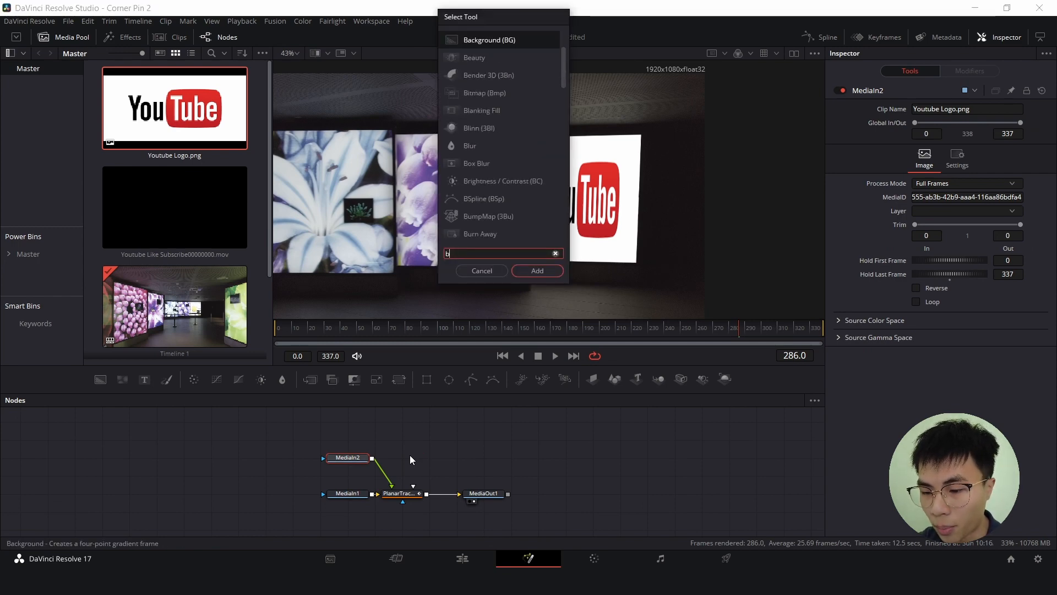
left_click(536, 271)
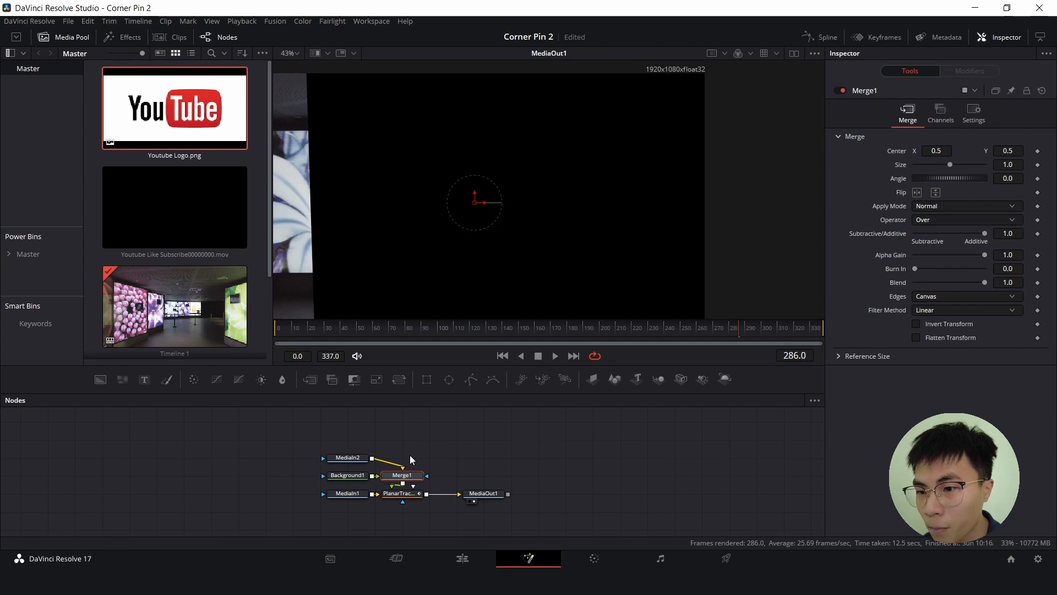
left_click(347, 474)
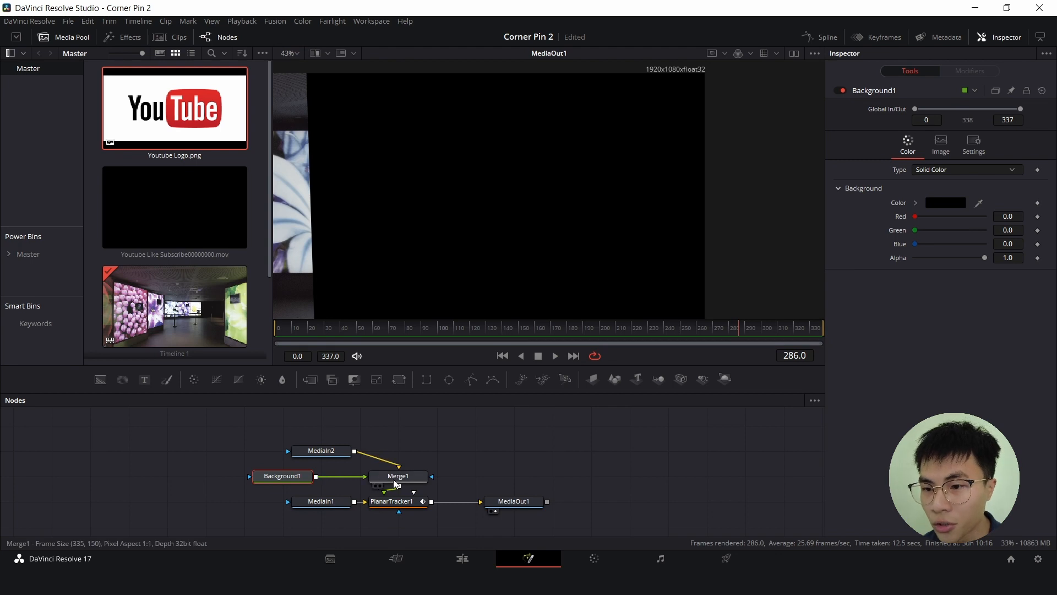
mouse_move(398, 476)
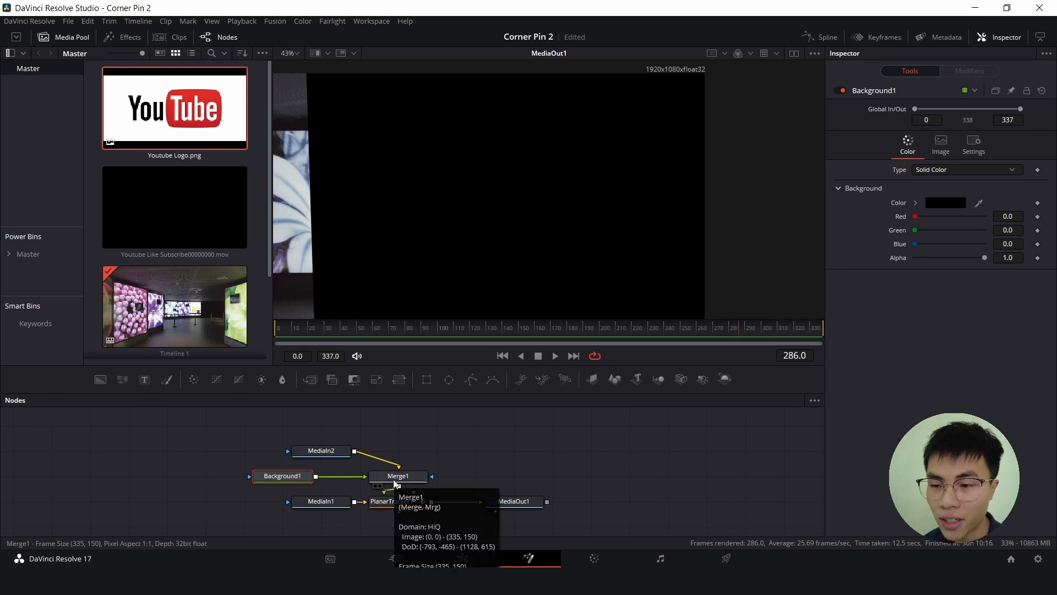
left_click(398, 475)
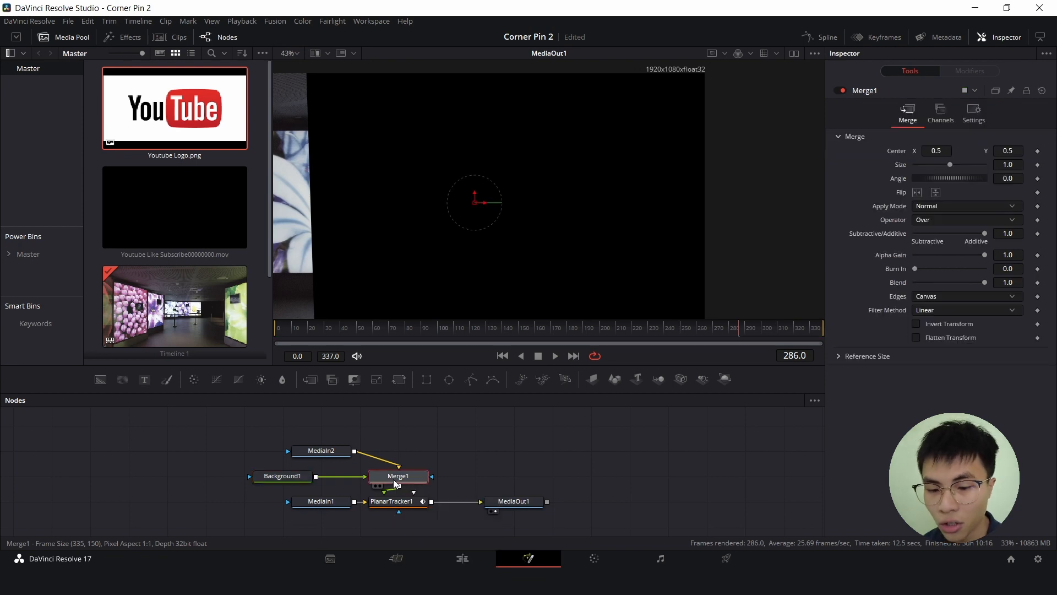
key("ctrl+t")
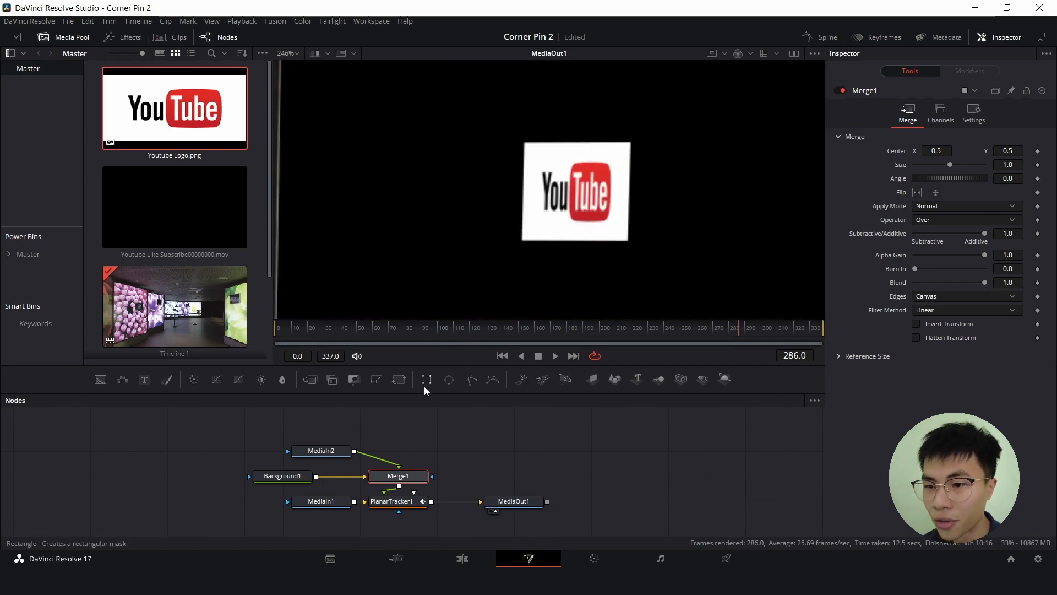
Step: Make Background1 white, disable Auto Resolution and shrink it to about 351×411
left_click(283, 476)
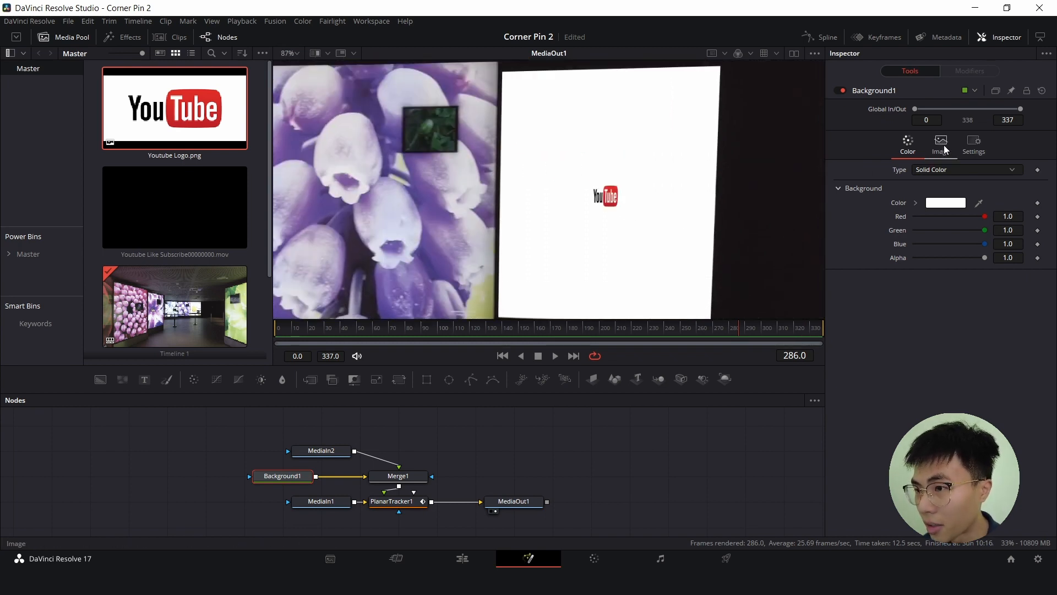
left_click(939, 144)
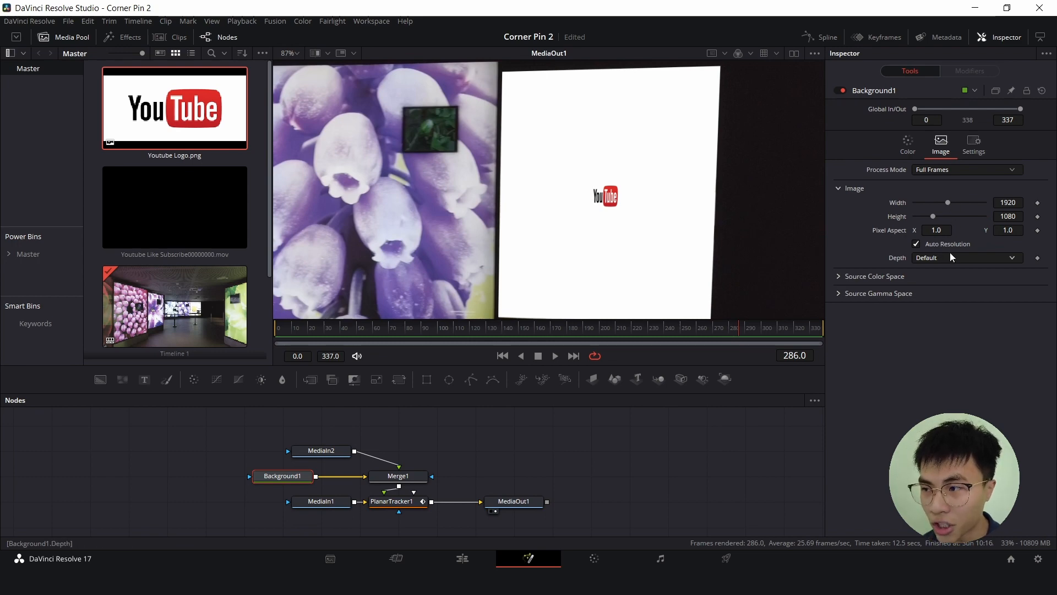
left_click(916, 243)
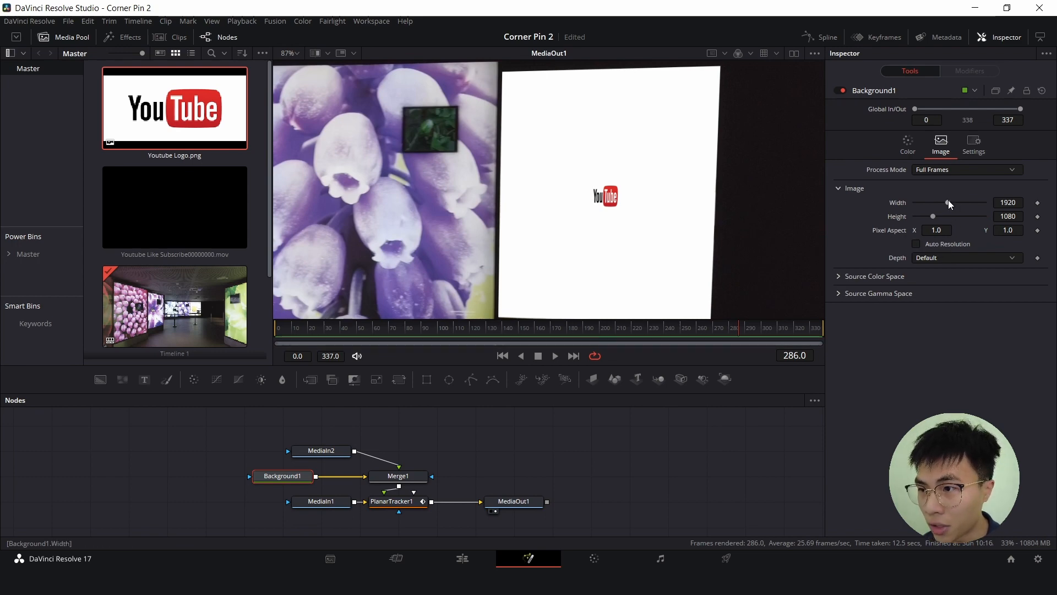
left_click_drag(947, 203, 926, 203)
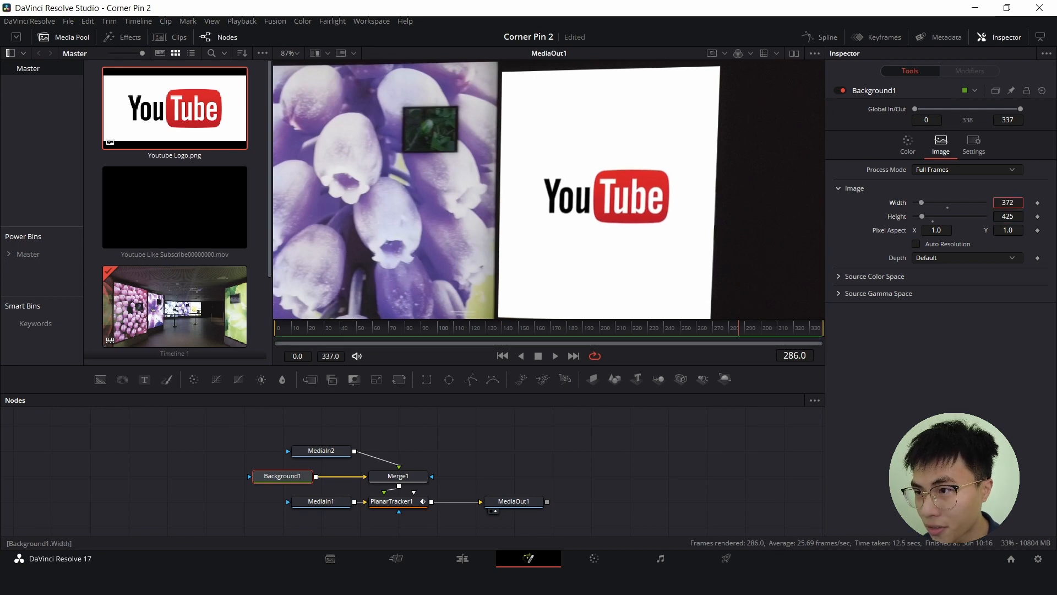
left_click(1008, 203)
type("351")
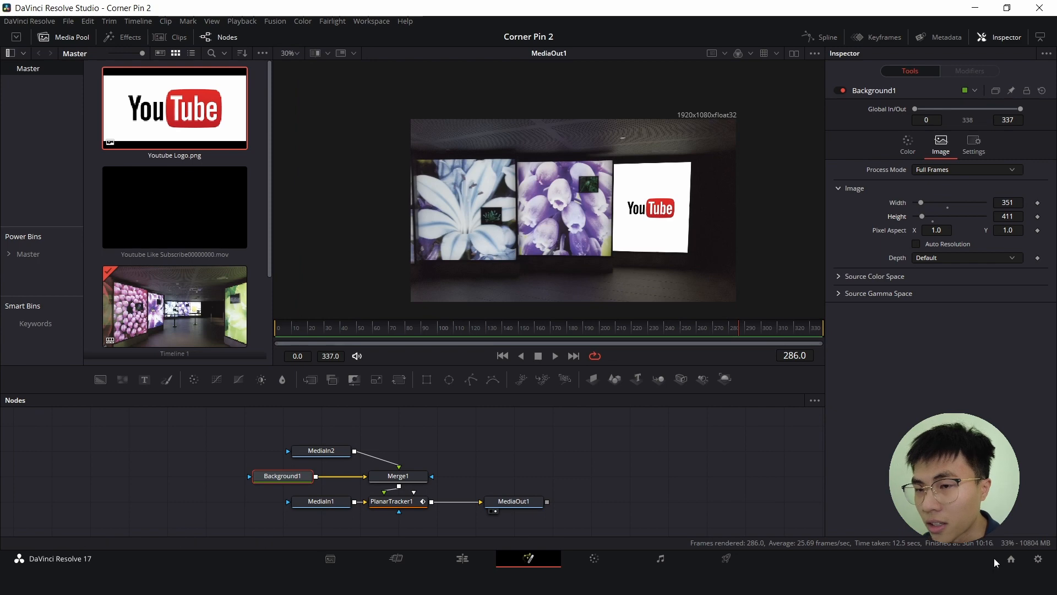
mouse_move(621, 479)
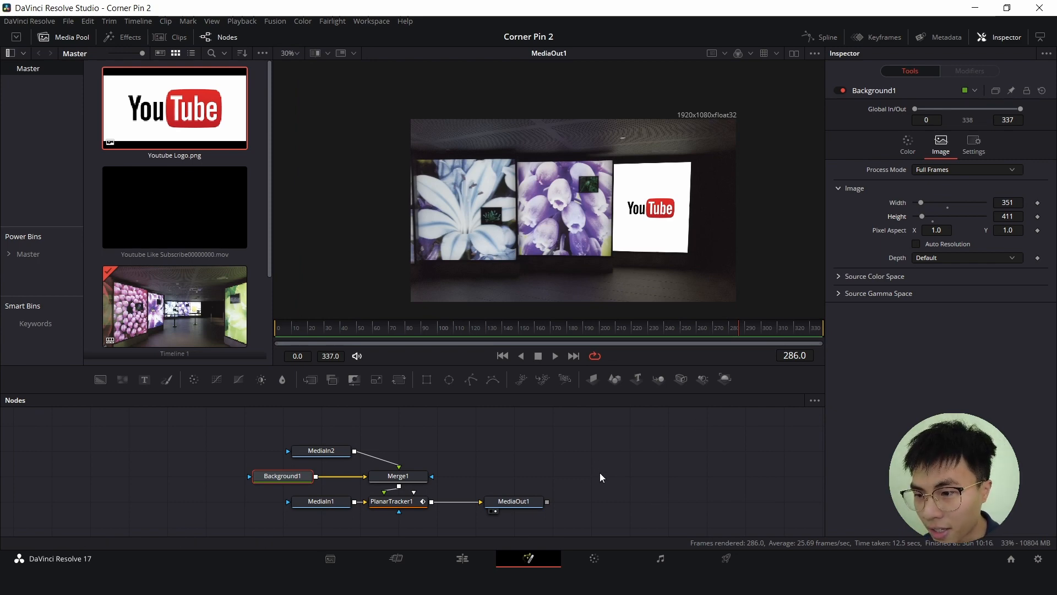
Step: Select MediaOut1 and play the composite from the start to check the pinned logo
left_click(515, 501)
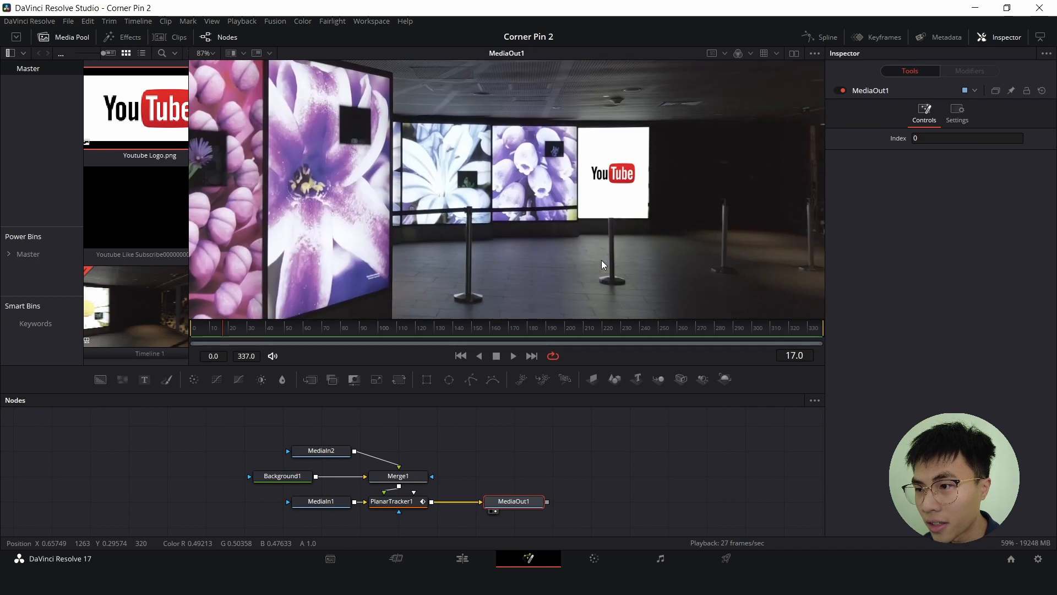
Step: Stop playback, jump near frame 72 and step back frame by frame to frame 56
left_click(370, 340)
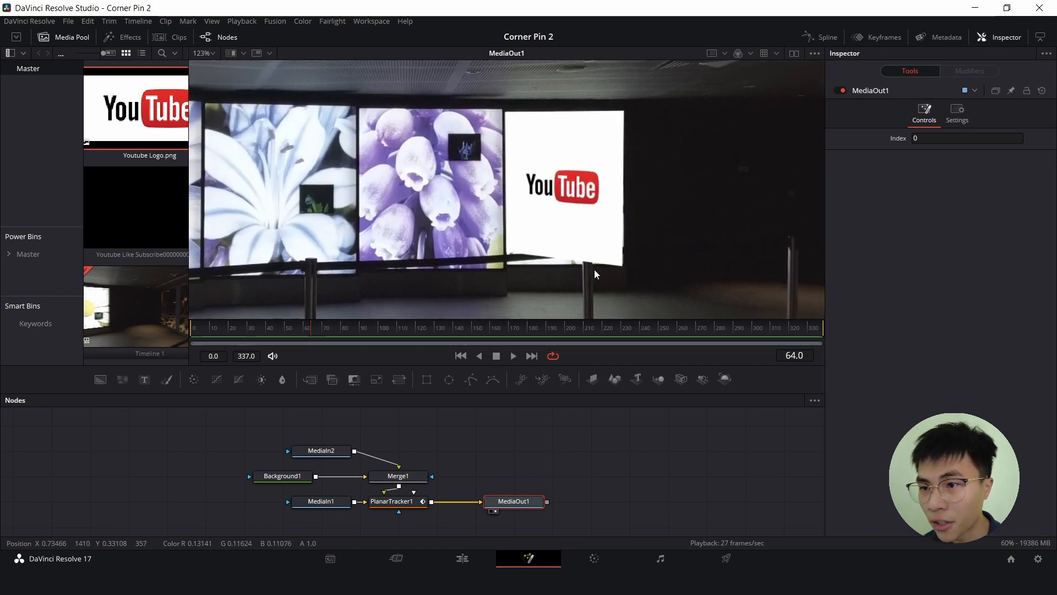
mouse_move(507, 269)
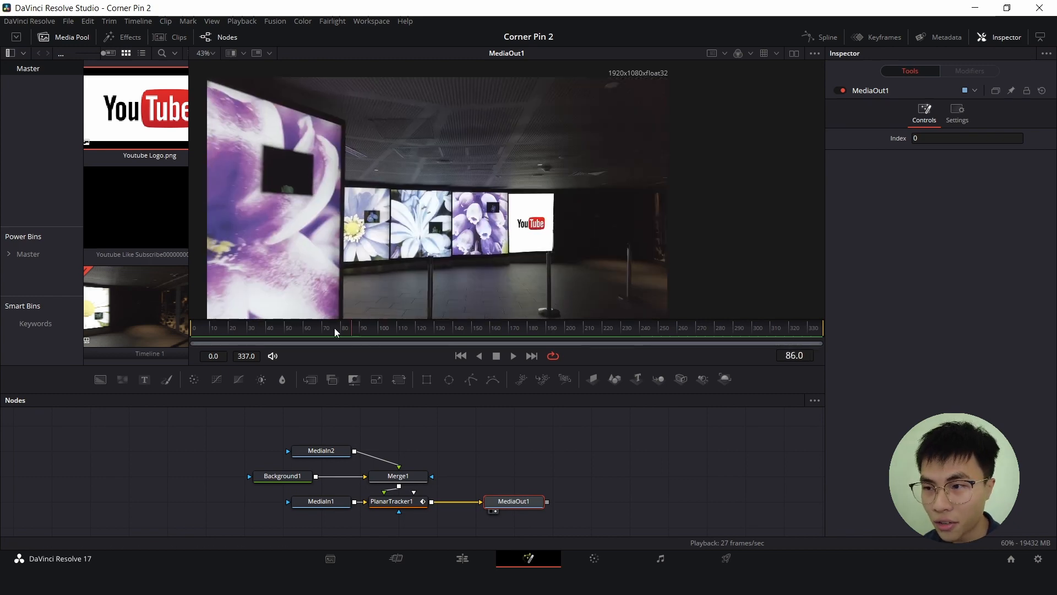
left_click(327, 329)
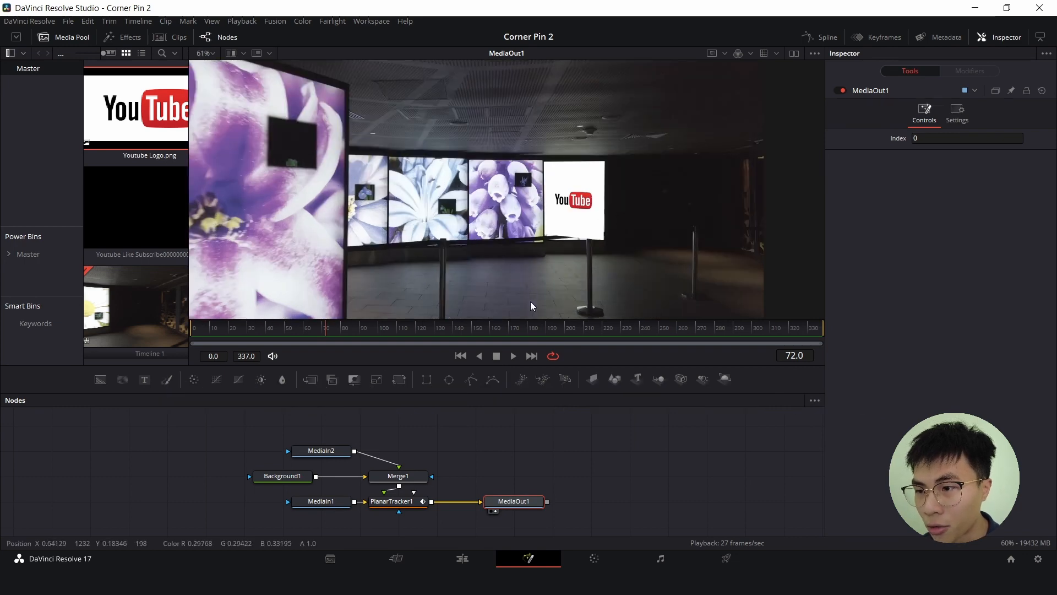
mouse_move(502, 269)
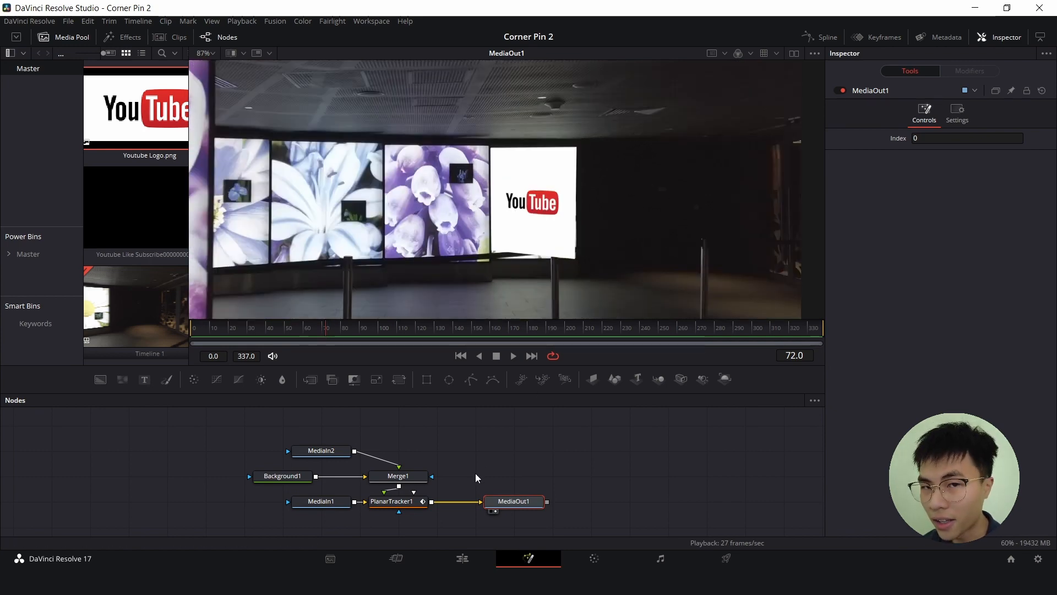
key("Left")
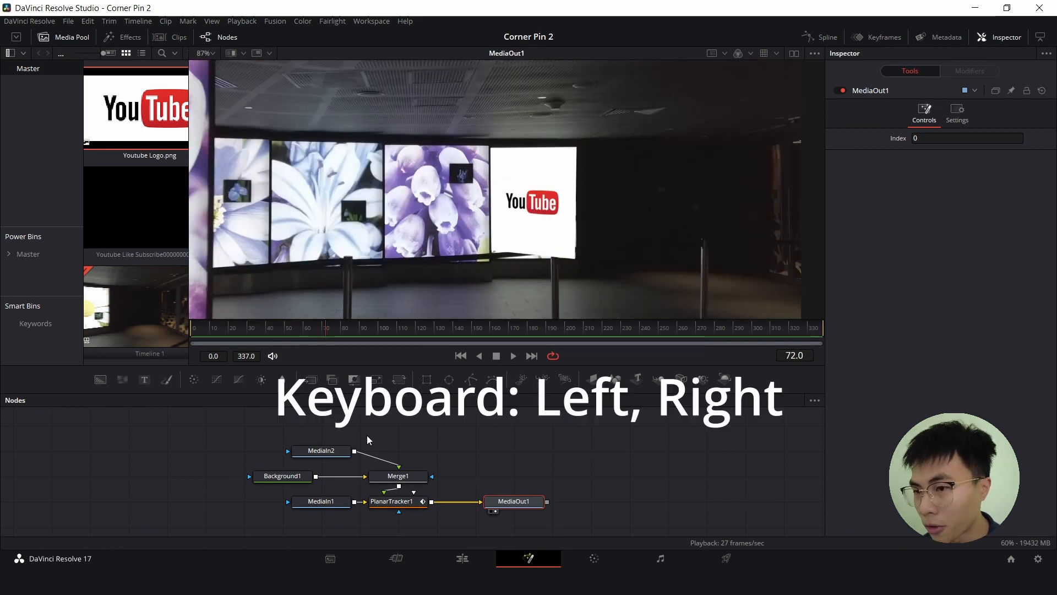
key("Left")
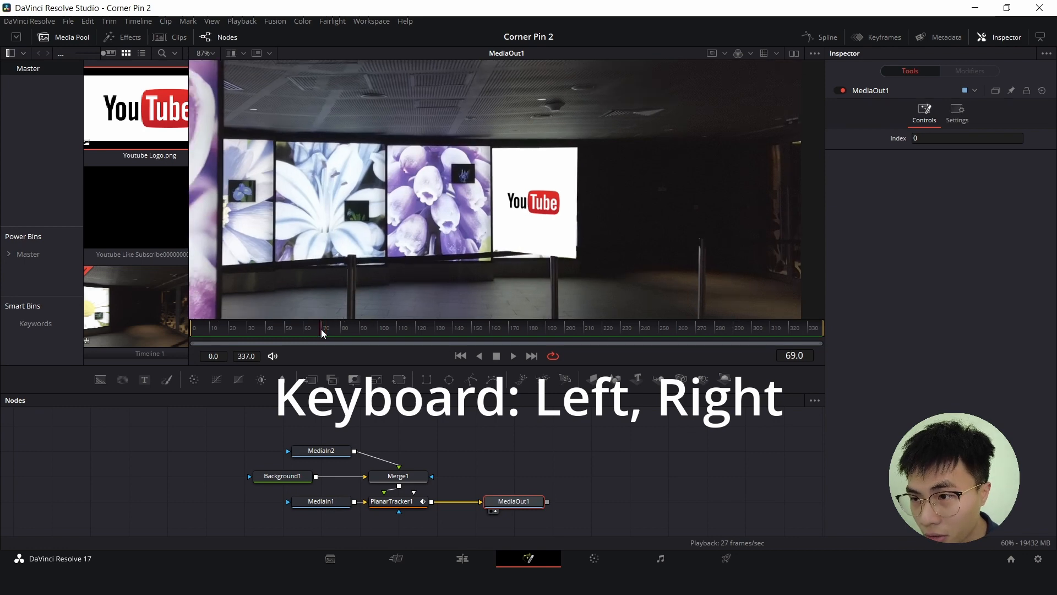
key("Left")
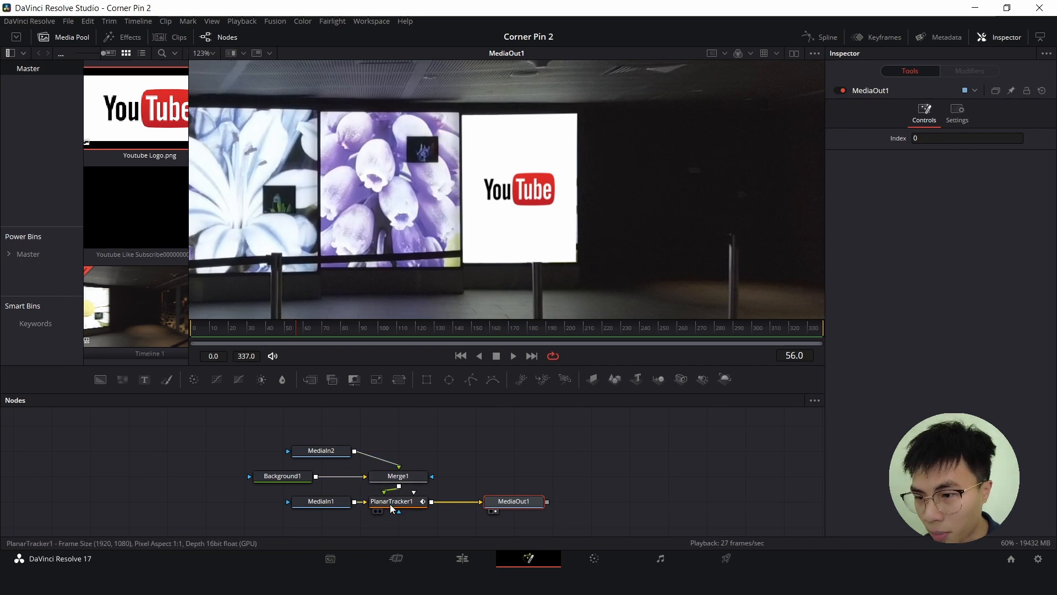
Step: Expand Corner Pin 1 on PlanarTracker1 and keyframe Reference Time Positions at frame 56
left_click(391, 501)
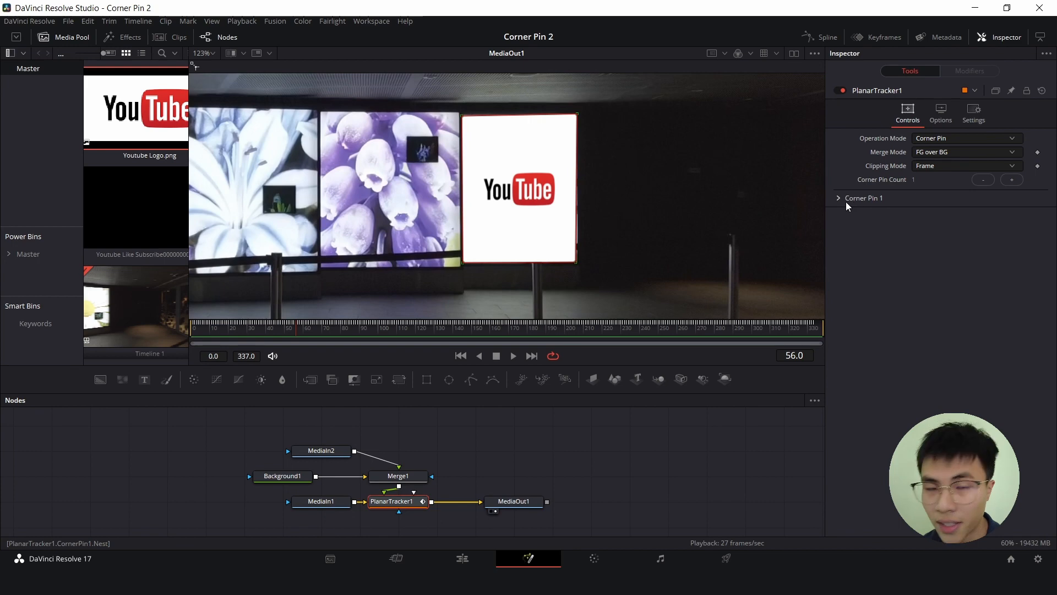
left_click(838, 197)
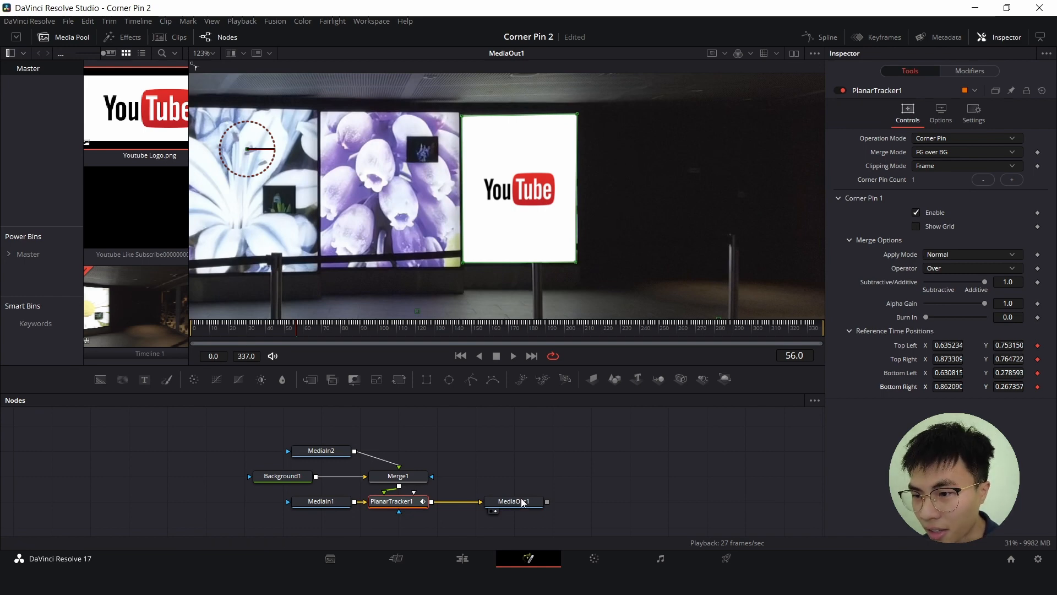
Step: Scrub to frame 104 and keyframe the corner pin positions again on the tracker
left_click(514, 502)
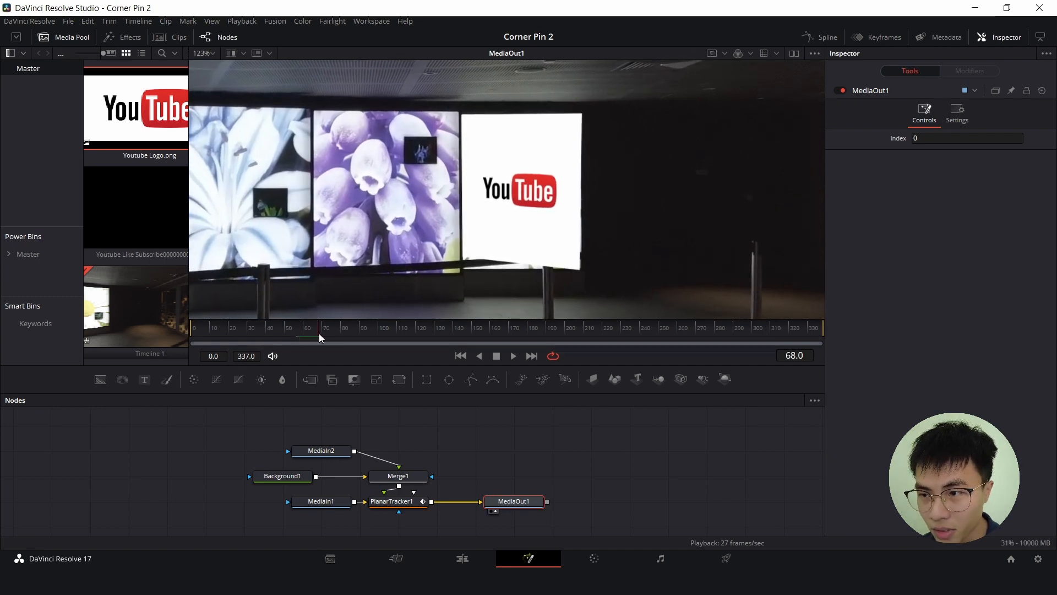
left_click_drag(316, 328, 346, 328)
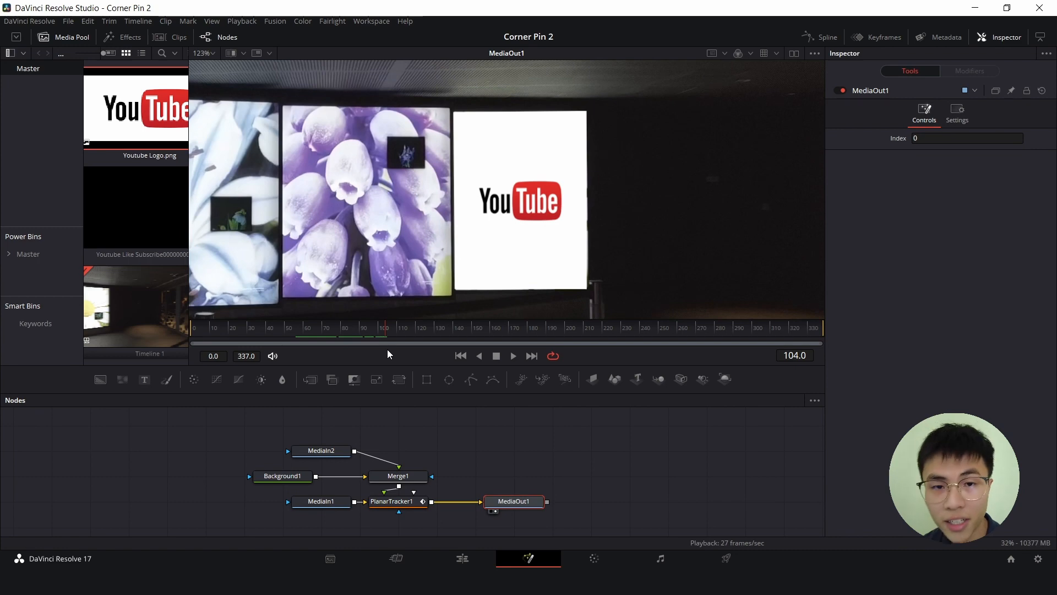
mouse_move(386, 450)
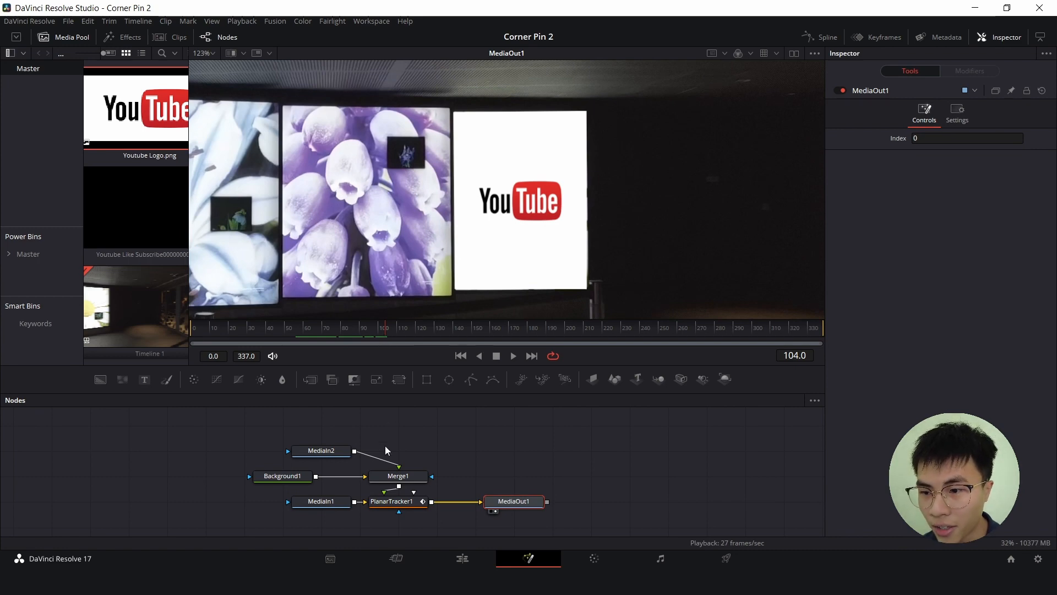
left_click(391, 501)
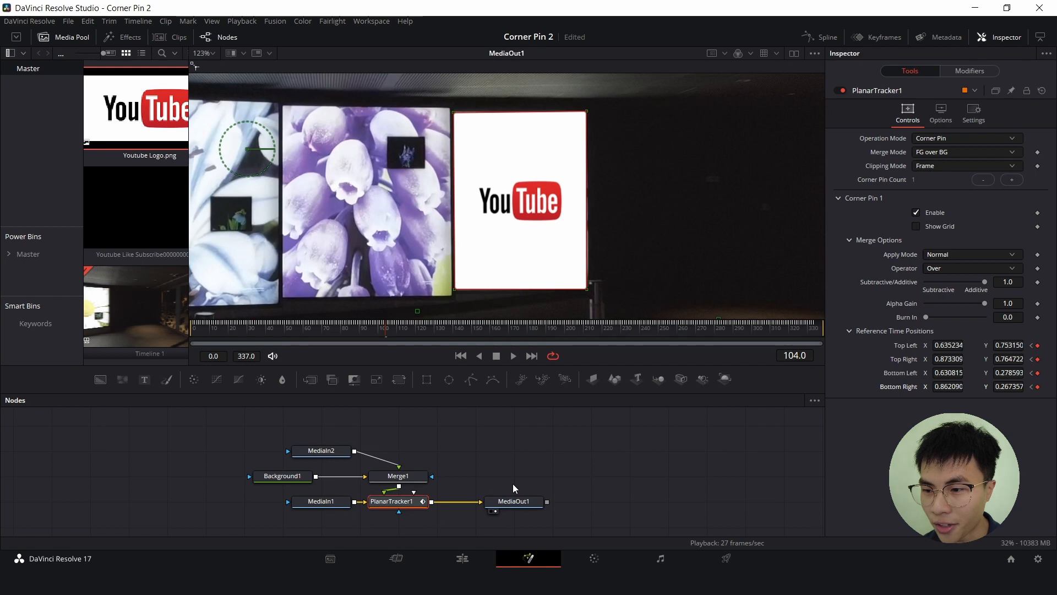
Step: At frame 59, pull Corner Pin 1's bottom-right corner back onto the screen's corner
left_click(514, 501)
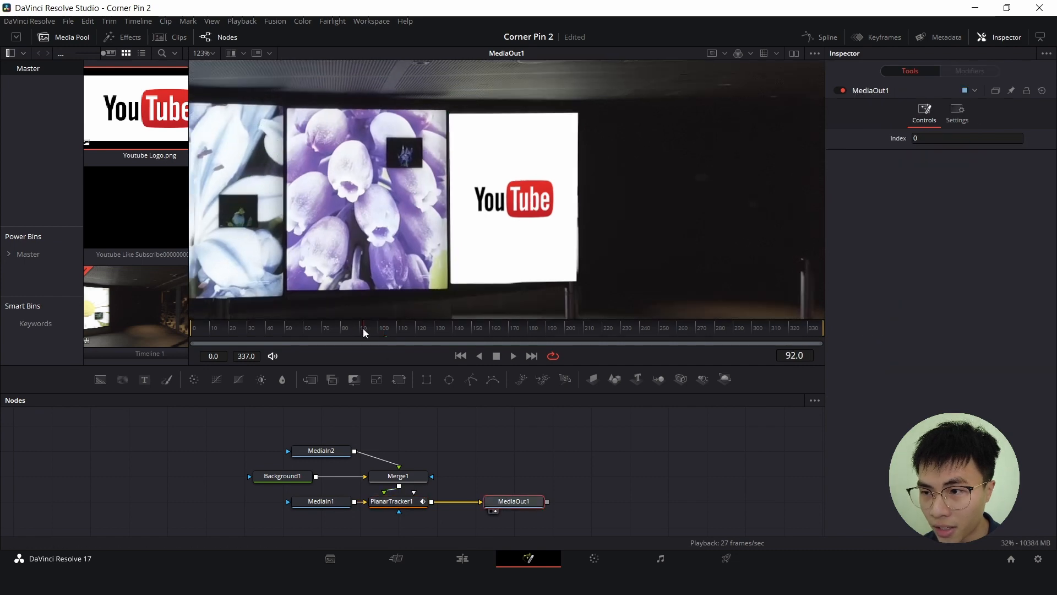
left_click(323, 328)
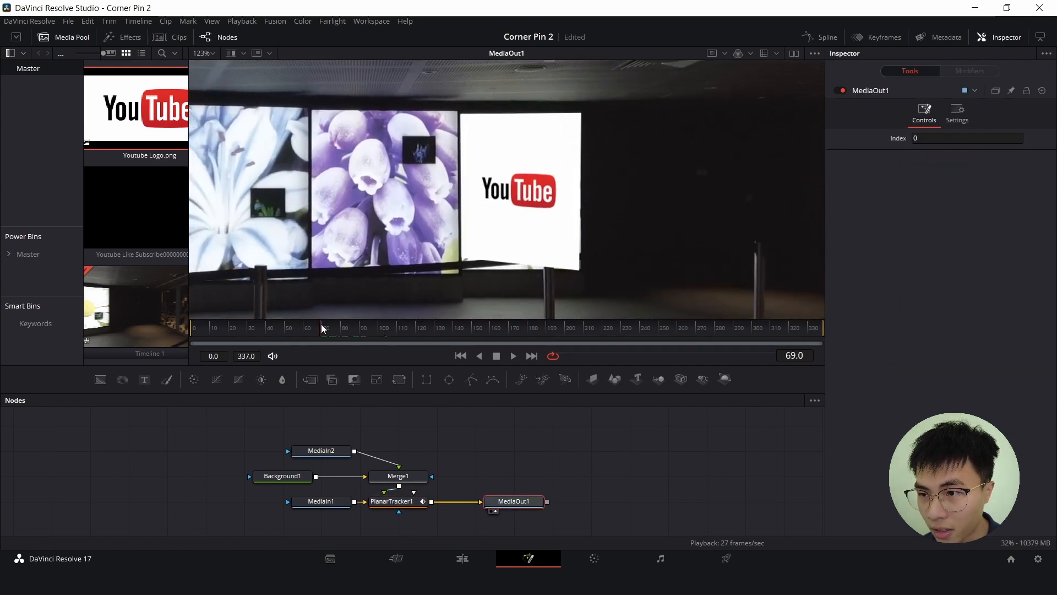
left_click(316, 328)
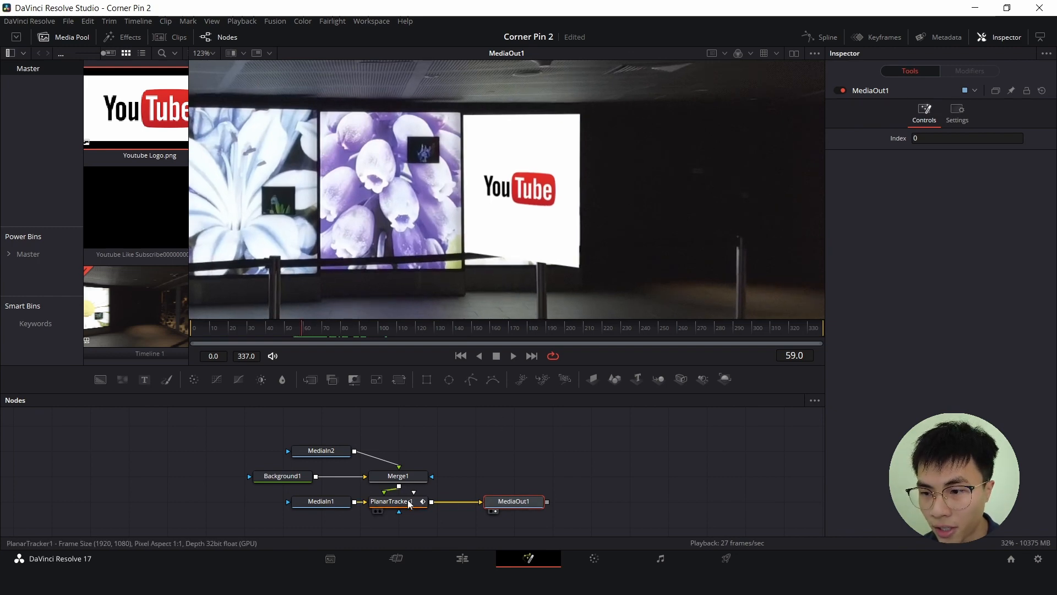
left_click(391, 501)
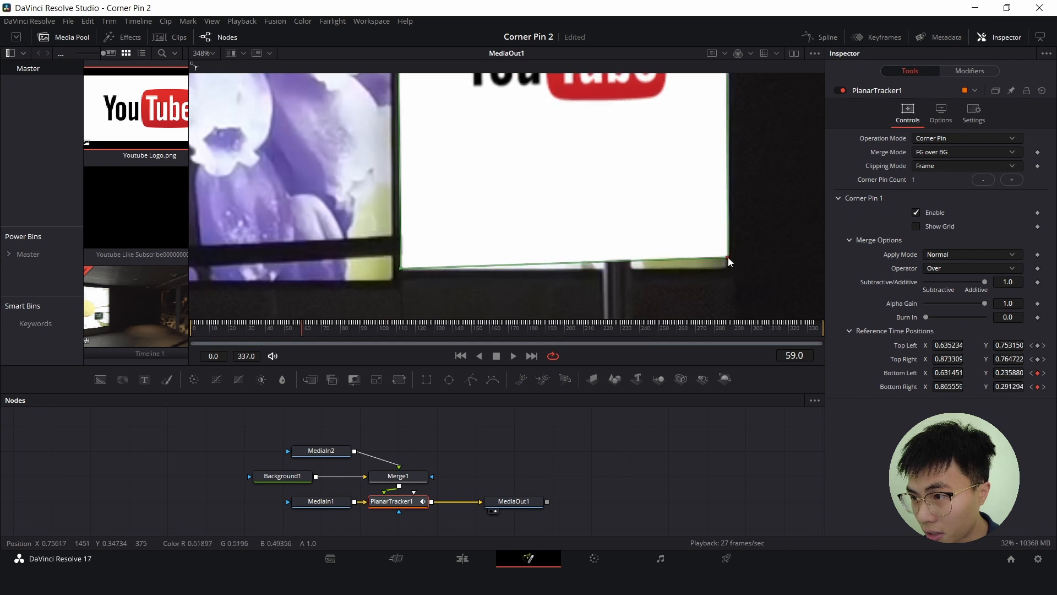
left_click_drag(728, 262, 734, 274)
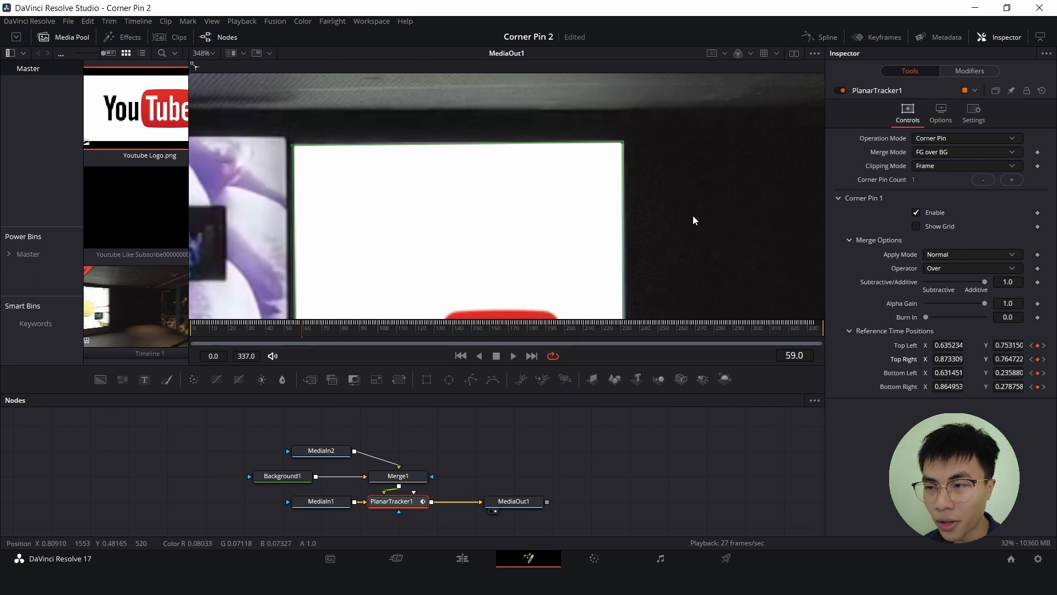
mouse_move(679, 215)
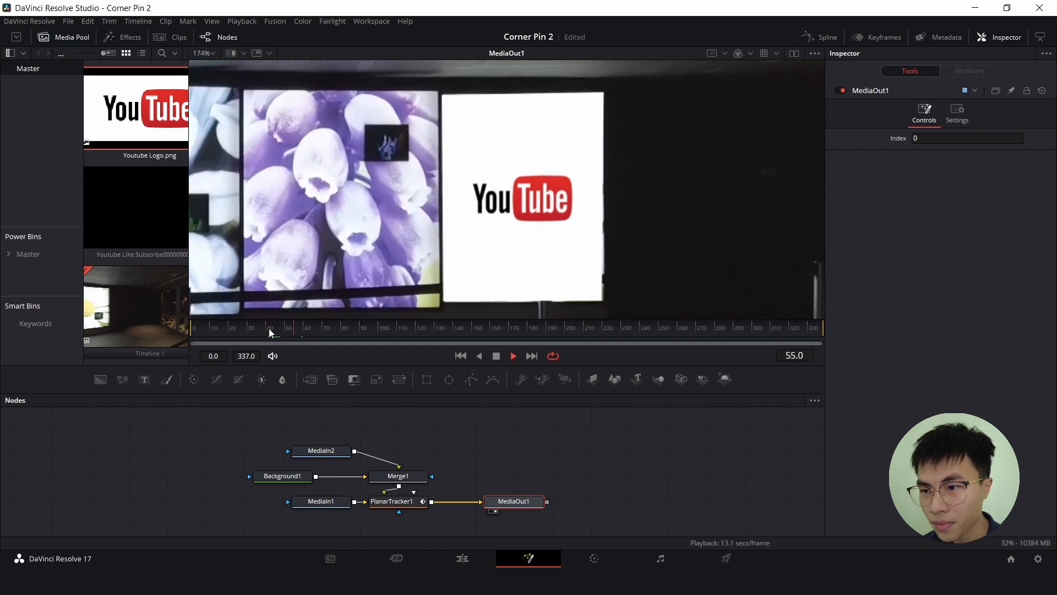
Step: Check later frames around 56–81 and readjust the bottom corner pins on PlanarTracker1
left_click_drag(288, 327, 384, 327)
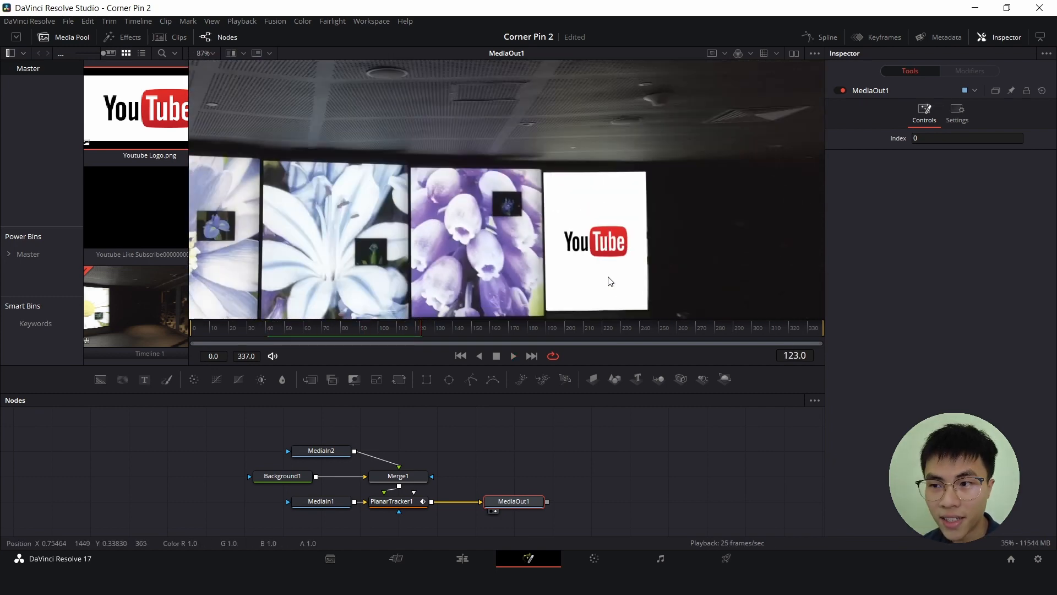
left_click(321, 328)
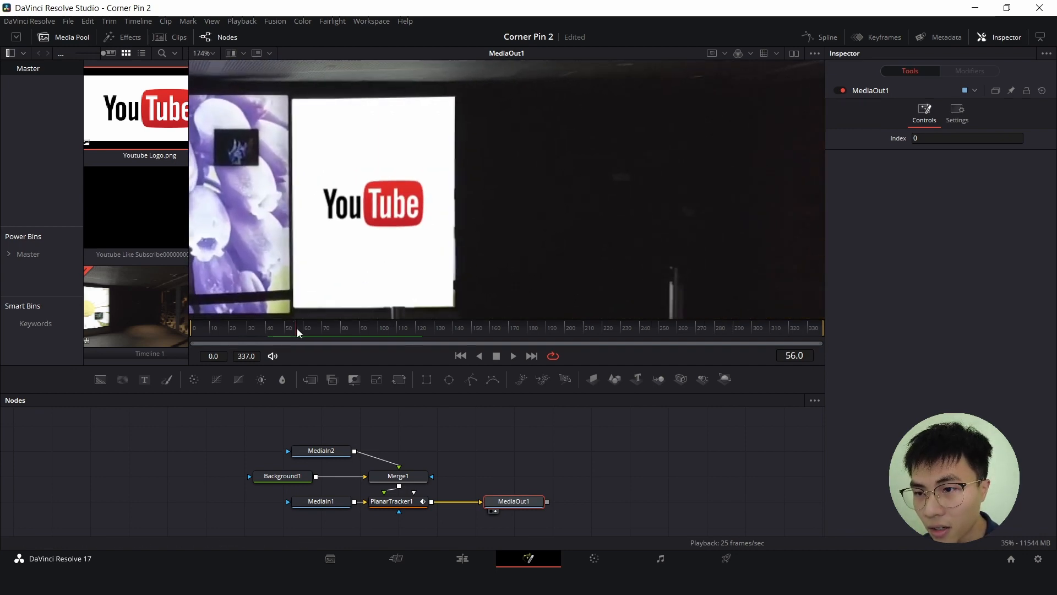
left_click(392, 500)
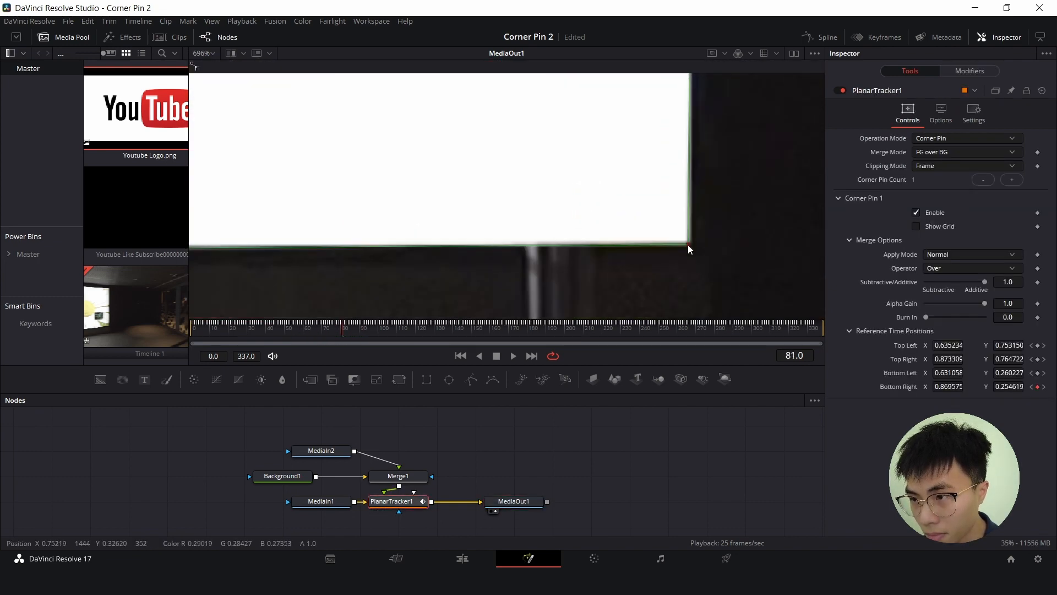
left_click(514, 500)
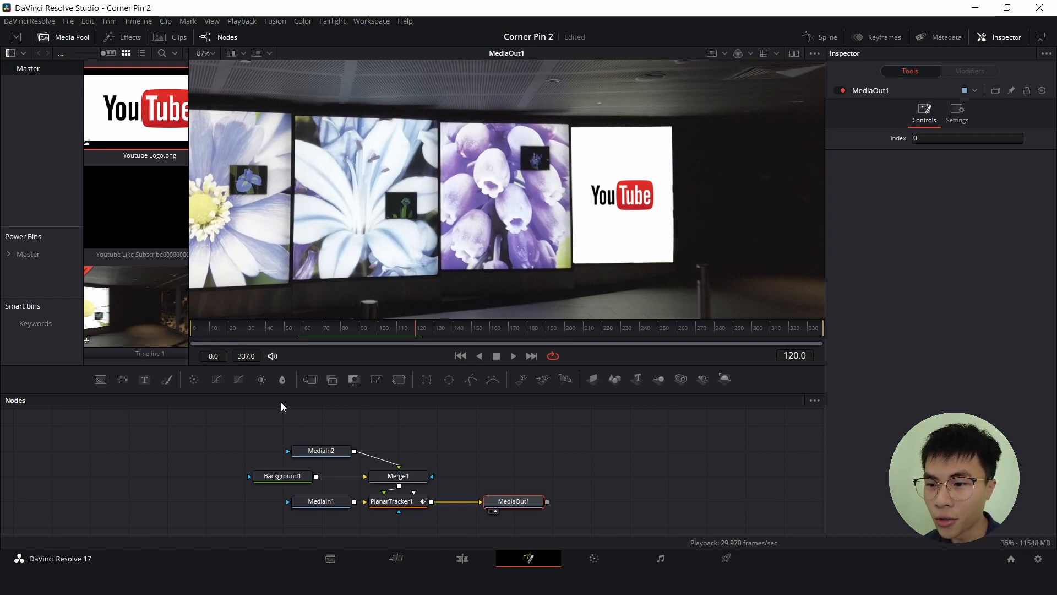
mouse_move(467, 471)
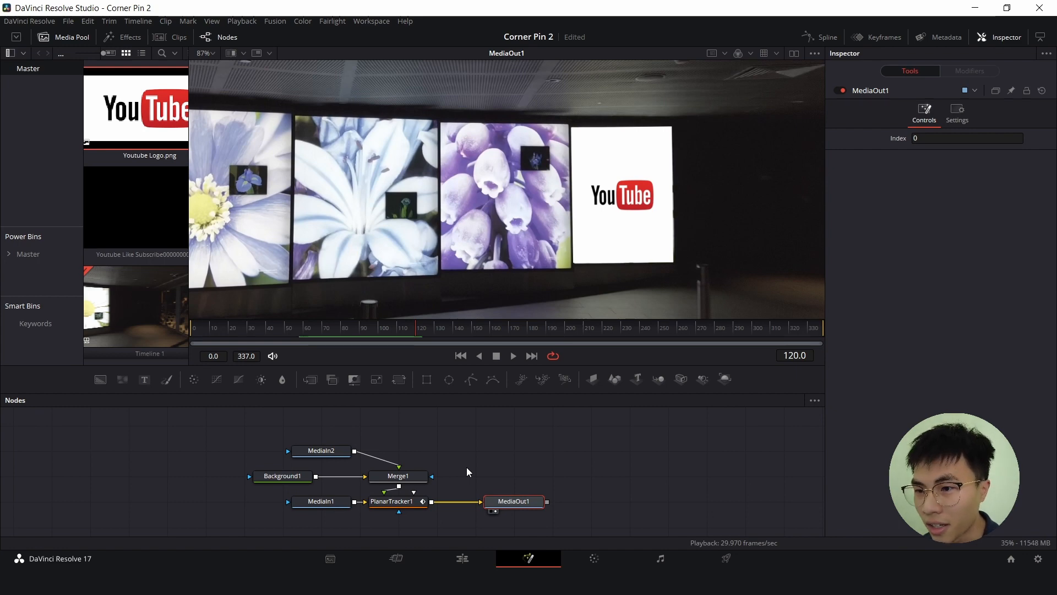
Step: Scrub to earlier frames to check the logo, then reselect PlanarTracker1 for its Corner Pin settings
left_click(286, 328)
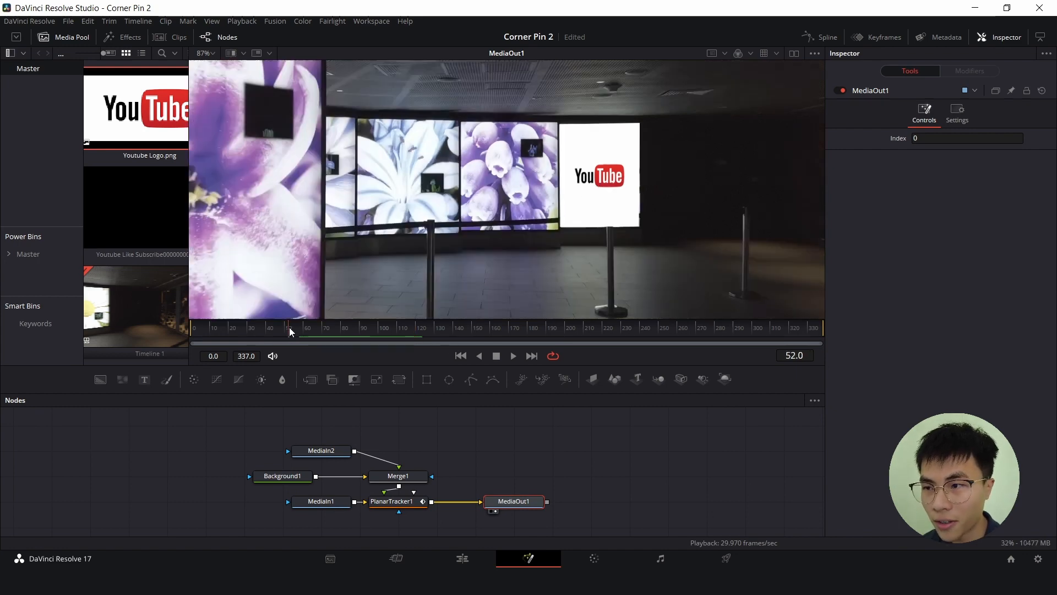
left_click(512, 356)
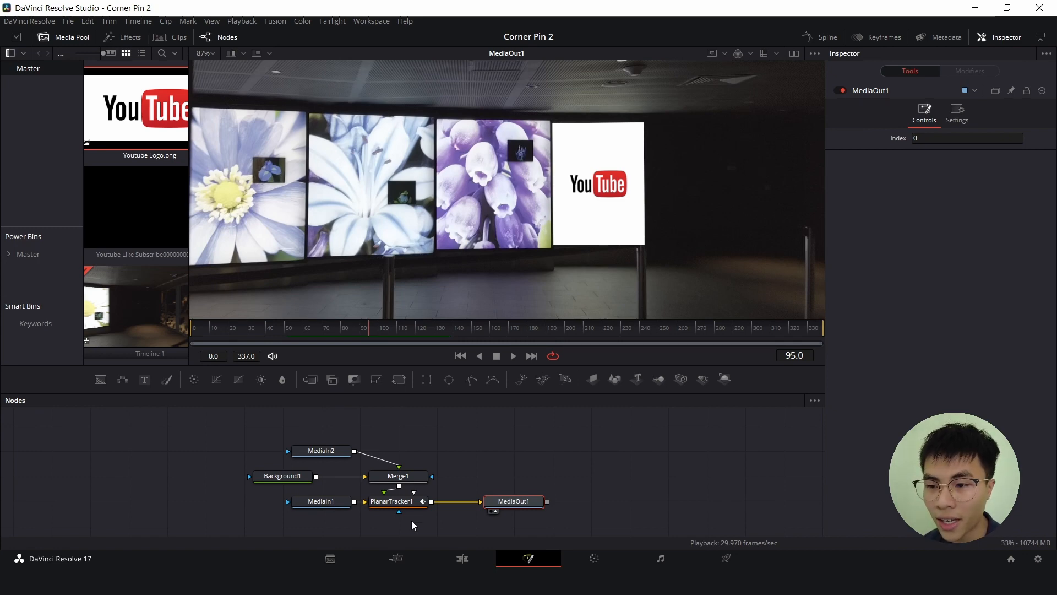
left_click(392, 501)
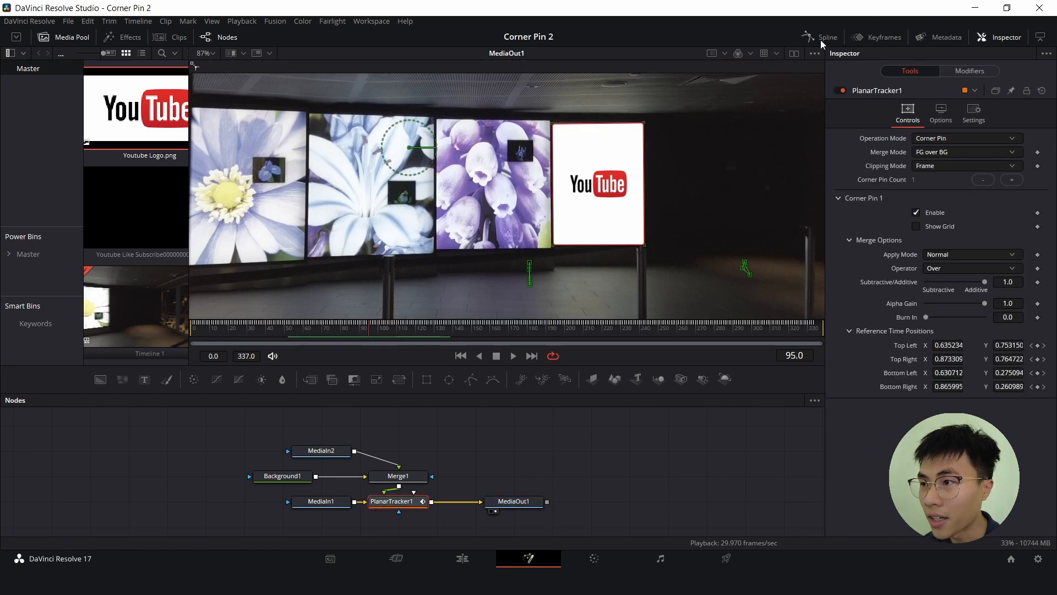
left_click(828, 38)
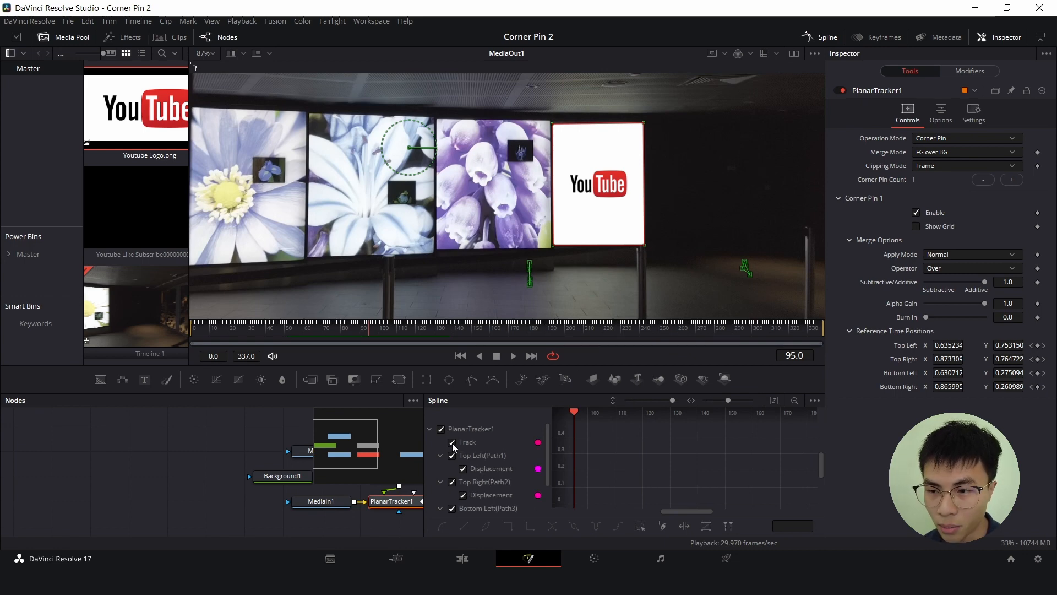
left_click(451, 442)
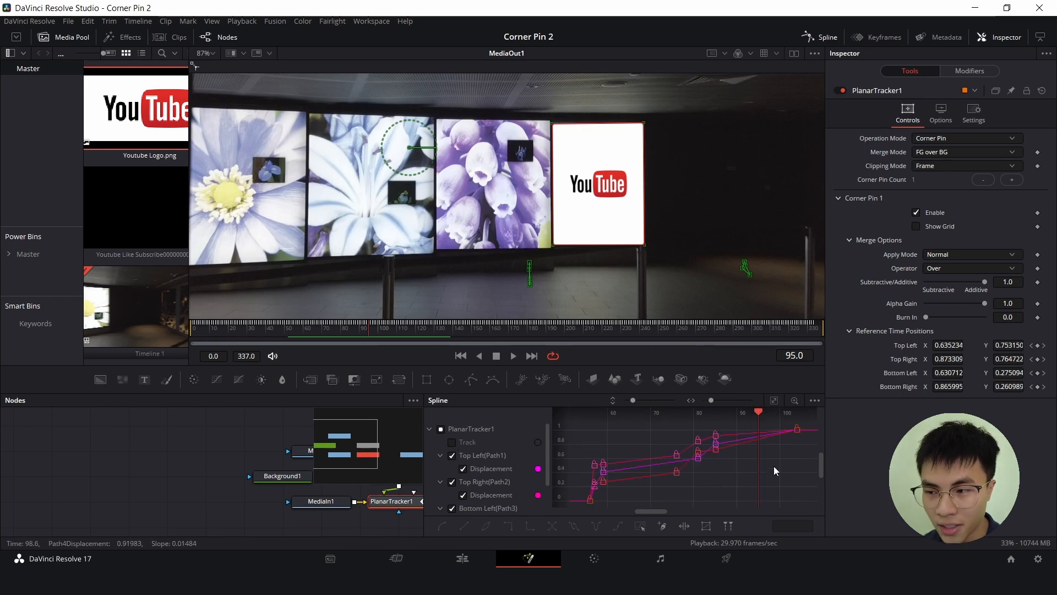
key("ctrl+a")
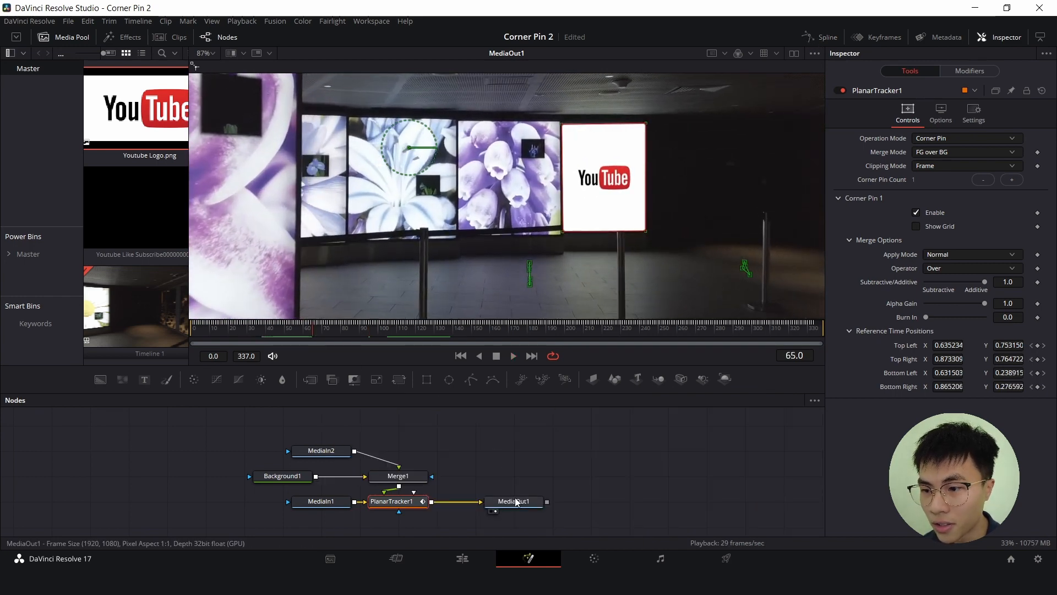
Step: Review the MediaOut1 composite, then return to the Edit page timeline with Resource.mp4
left_click(514, 501)
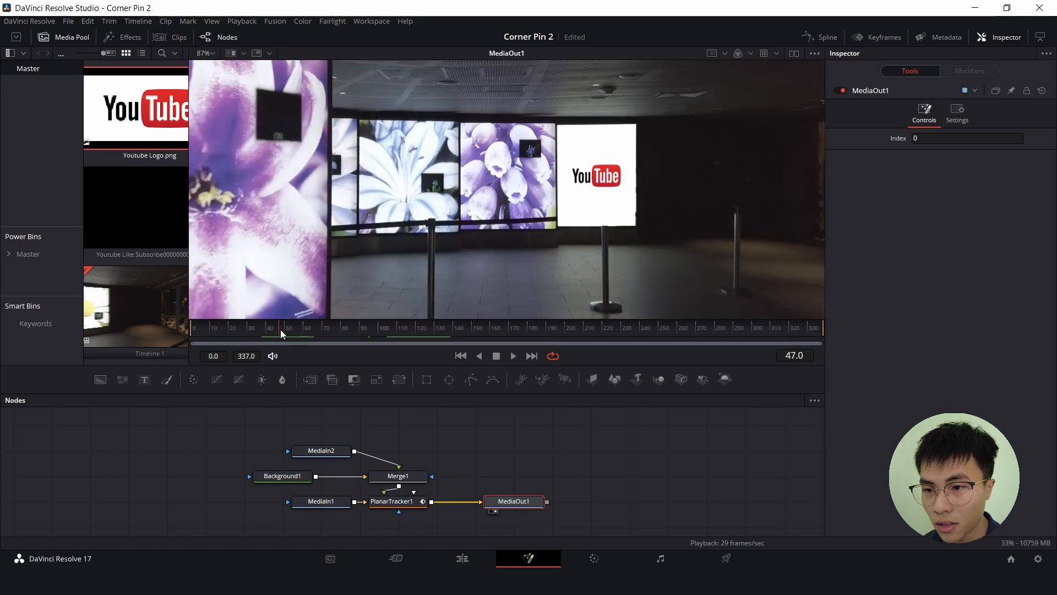
left_click(512, 356)
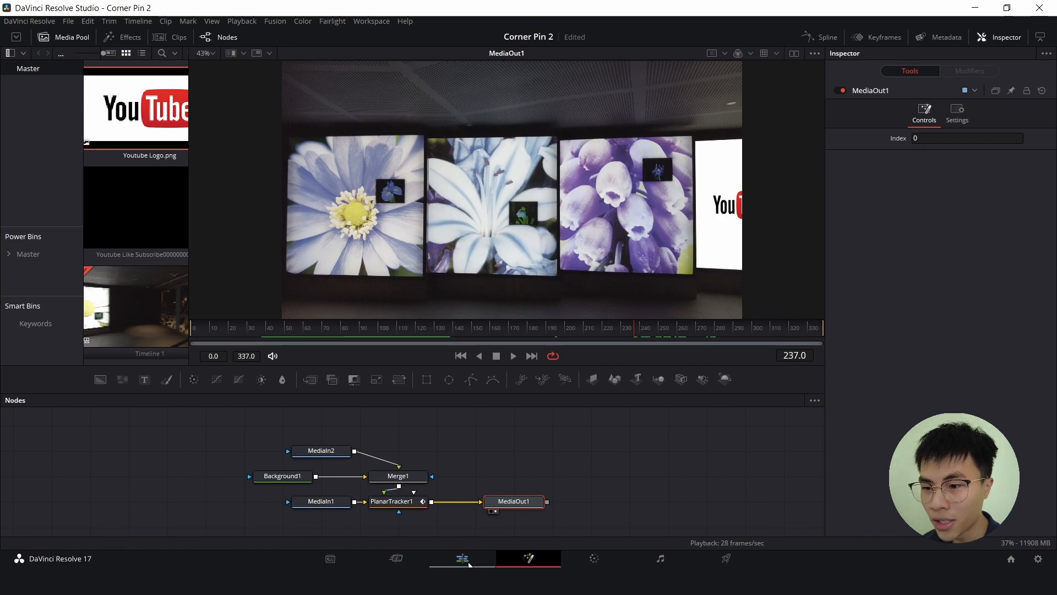
left_click(462, 558)
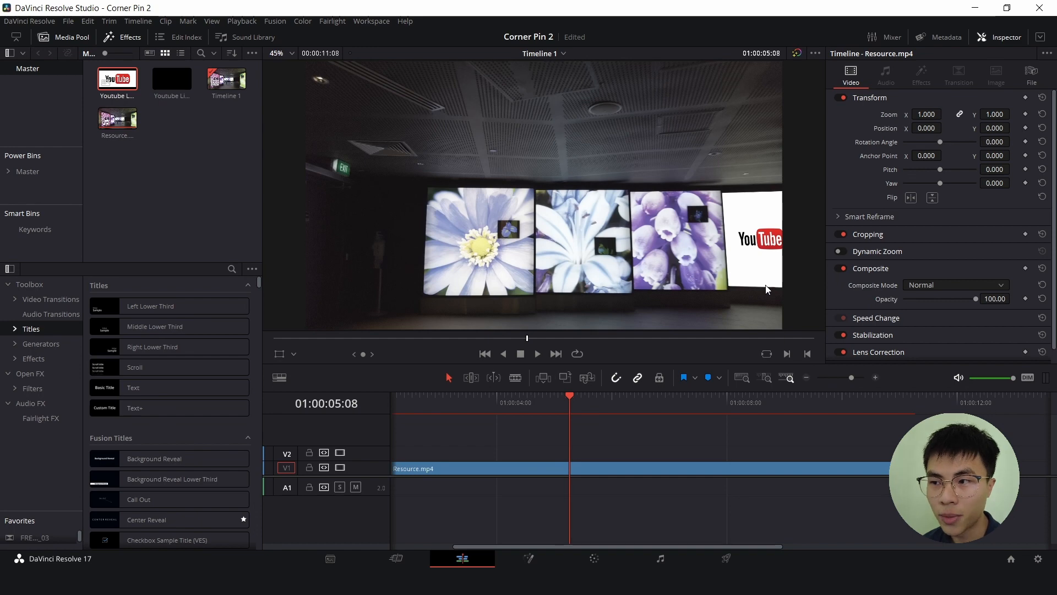
mouse_move(713, 459)
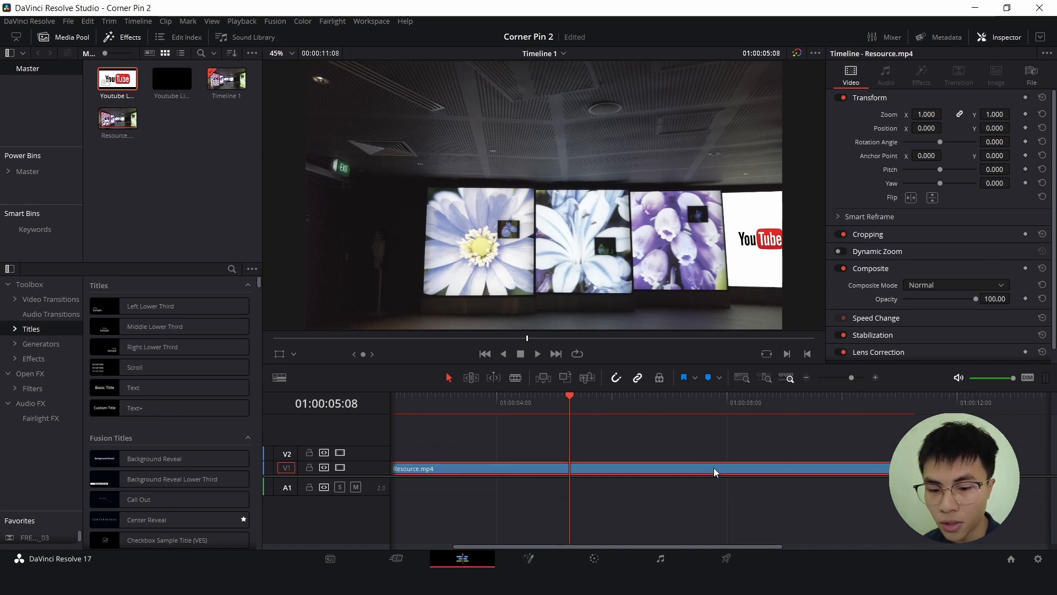
Step: Razor Resource.mp4 into three pieces with Ctrl+B and take the middle piece into Fusion
key("ctrl+b")
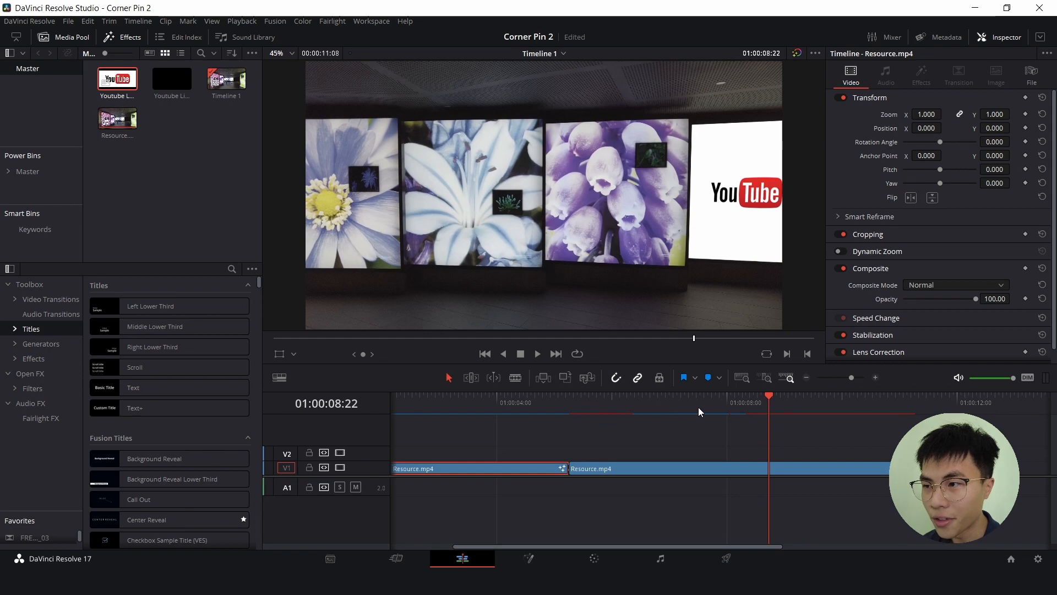
mouse_move(761, 425)
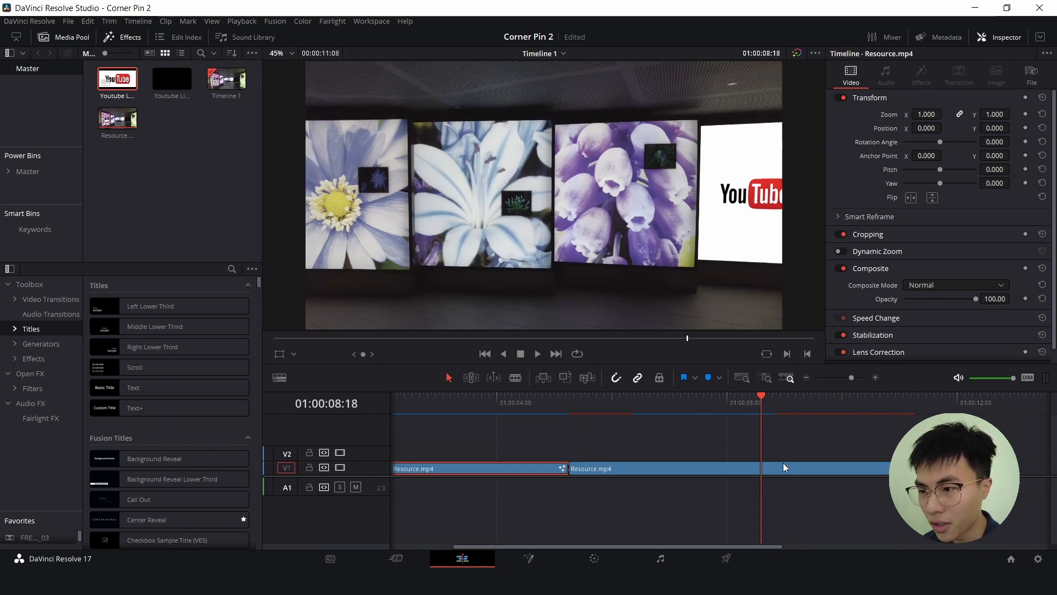
key("ctrl+b")
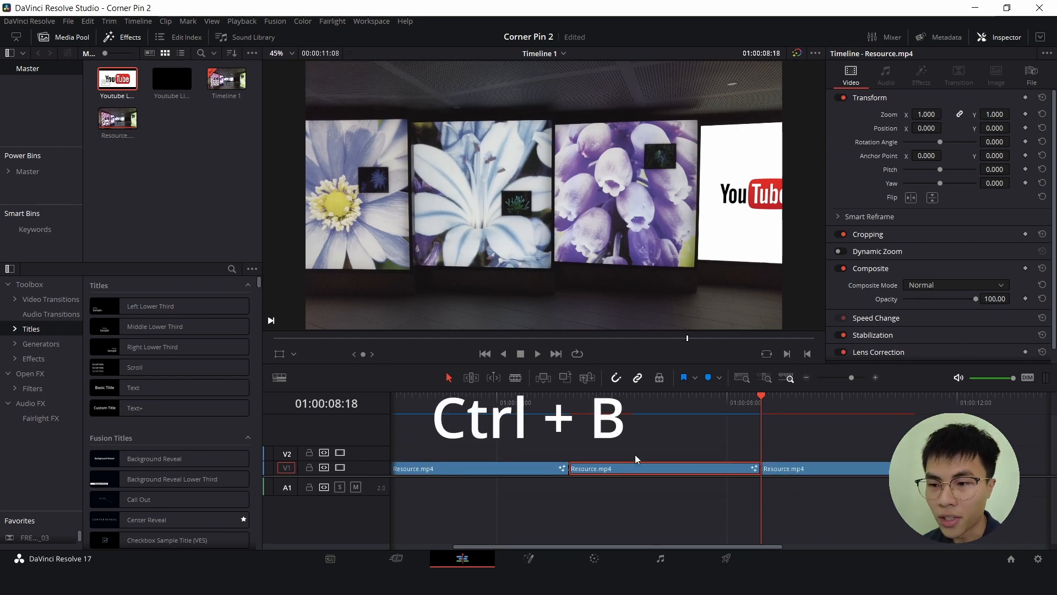
key("ctrl+b")
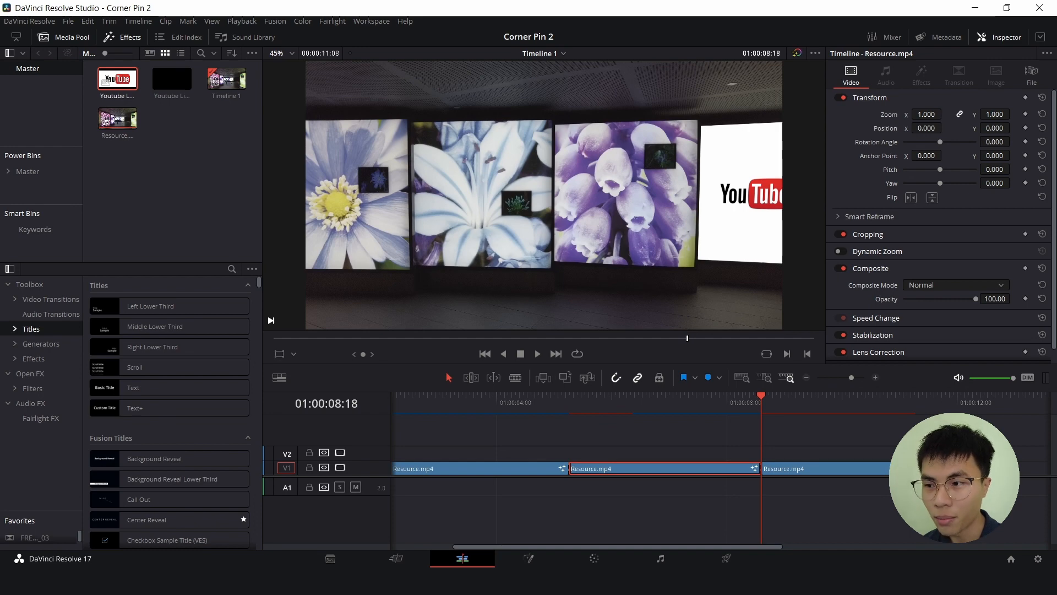
left_click(642, 396)
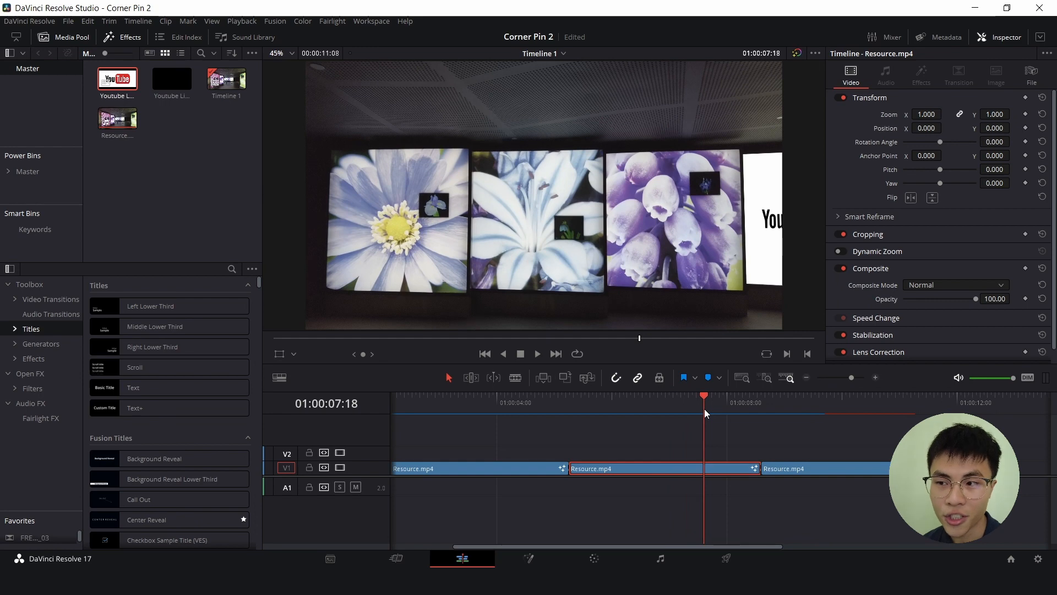
mouse_move(652, 406)
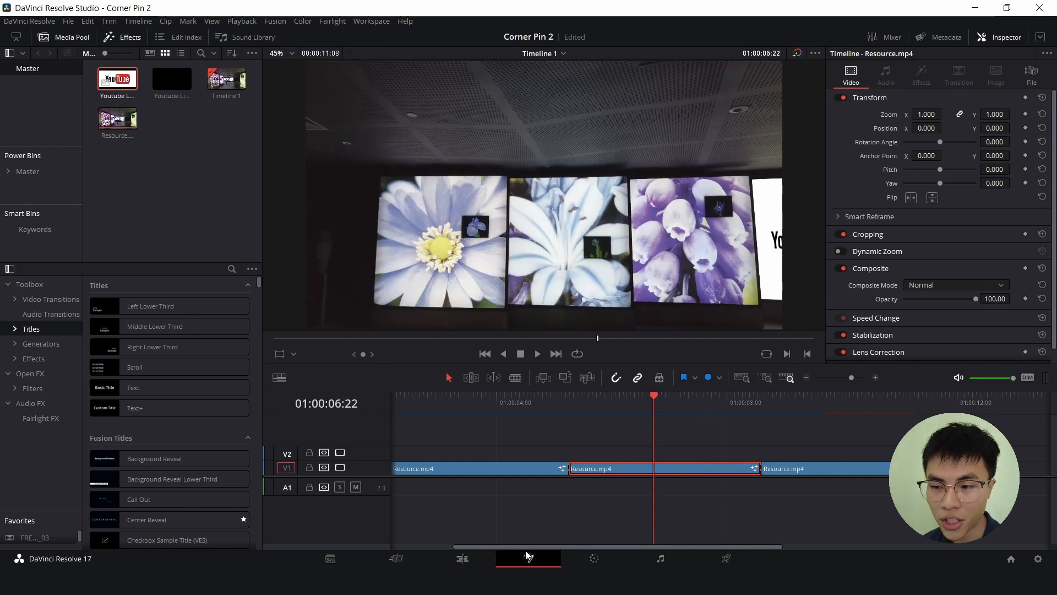
left_click(528, 558)
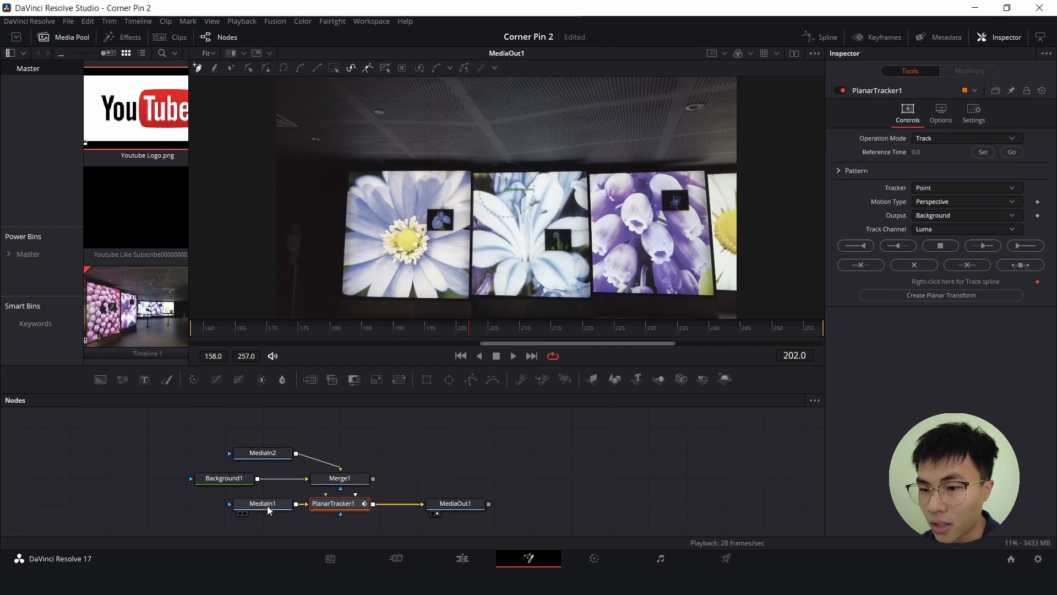
Step: Switch PlanarTracker1's Tracker method to Hybrid Point/Area and park at frame 158
left_click(899, 245)
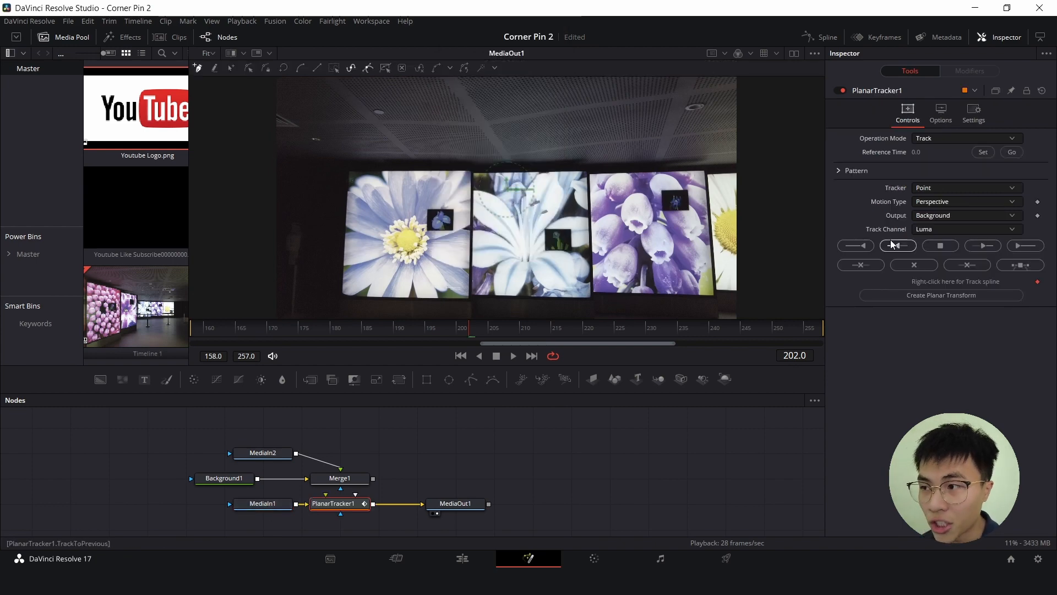
left_click(965, 188)
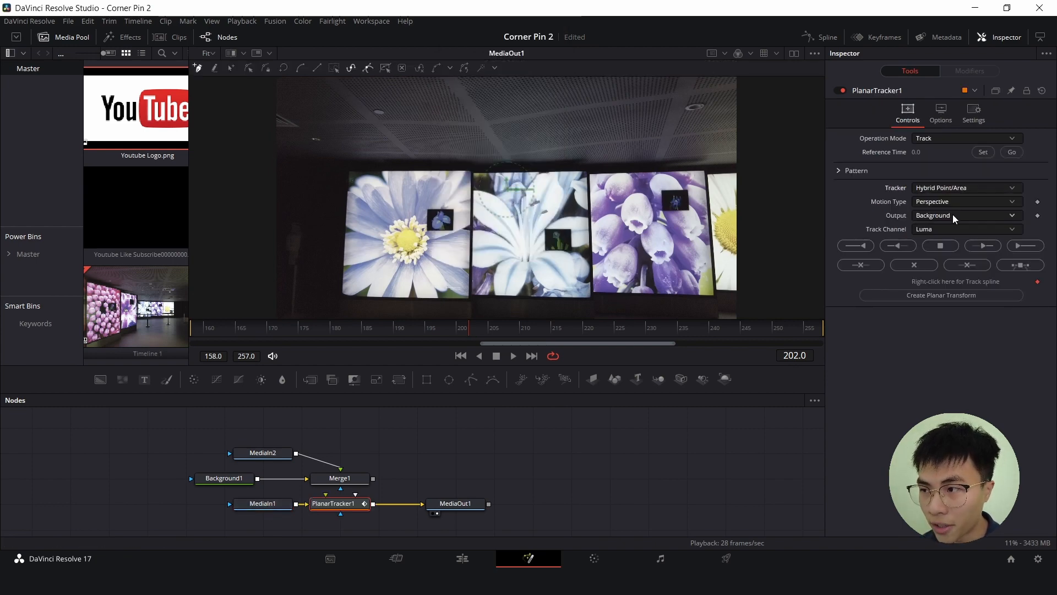
left_click(339, 503)
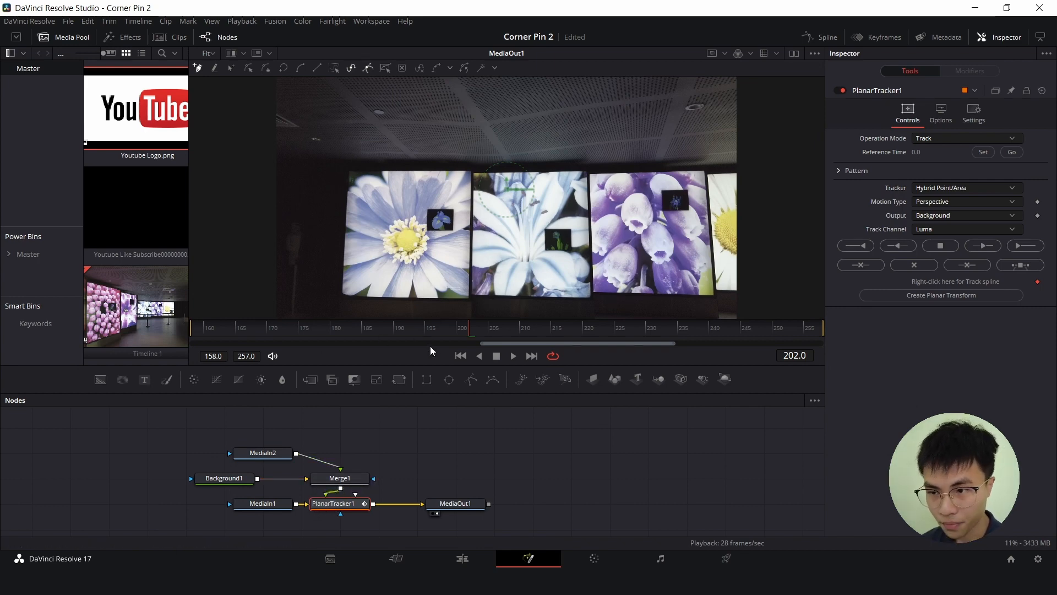
mouse_move(438, 355)
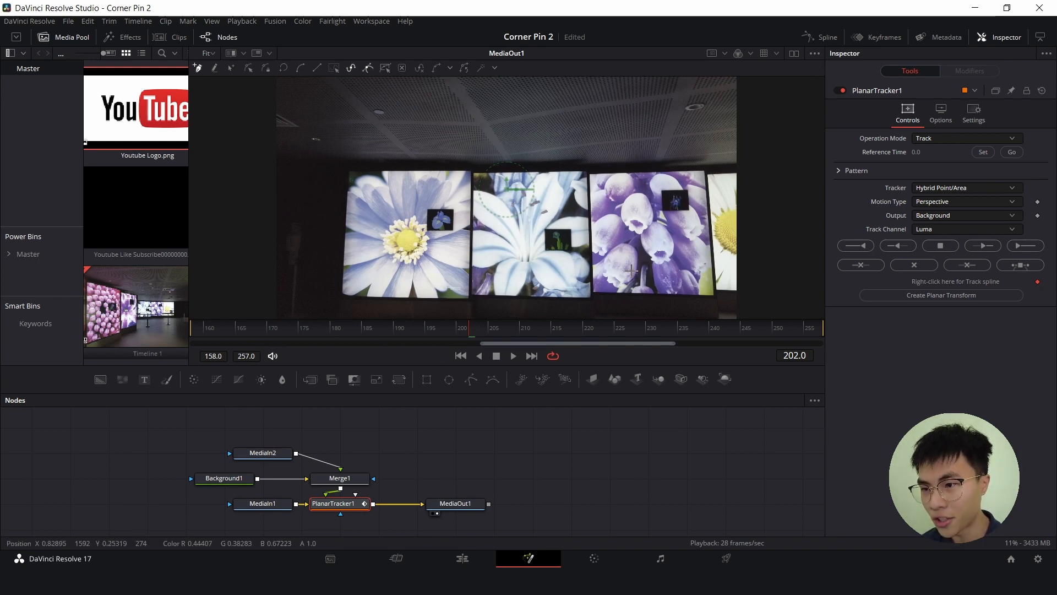
left_click(460, 356)
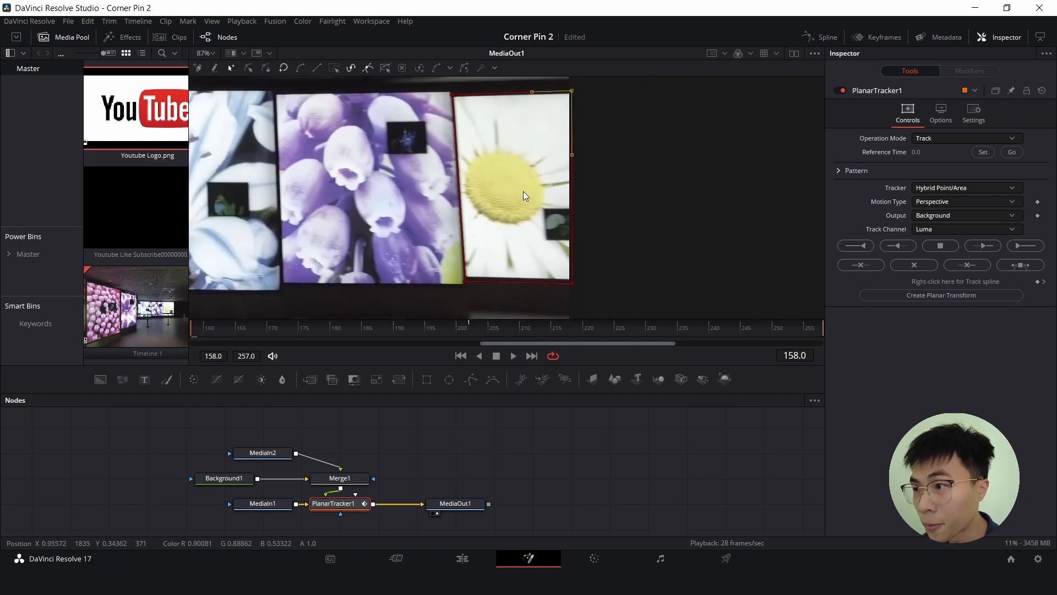
Step: Finish the polygon around the daisy screen, set frame 158 as reference and track forward to 257
left_click(983, 152)
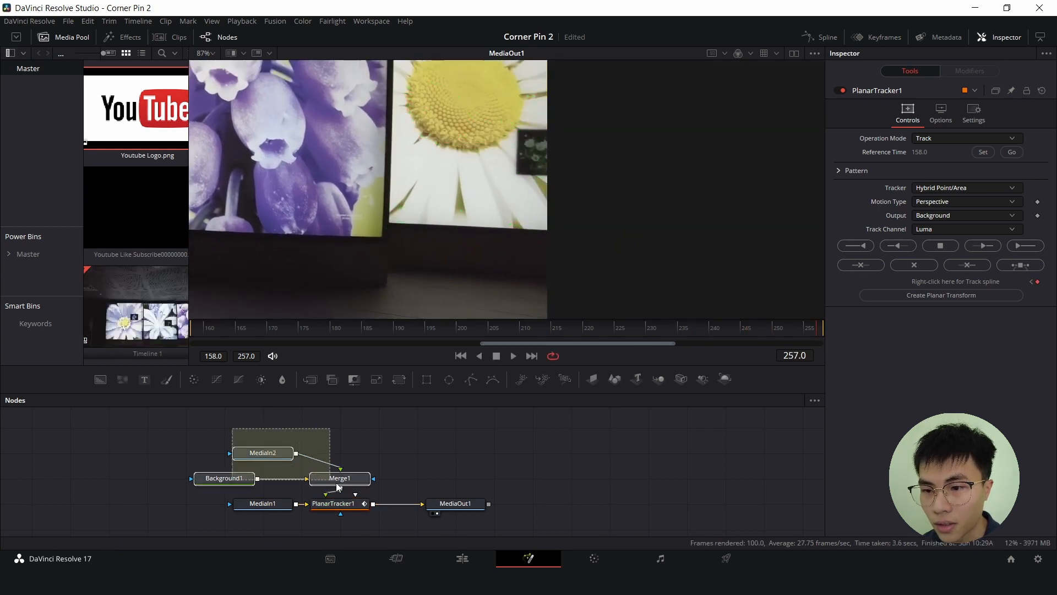
left_click(340, 478)
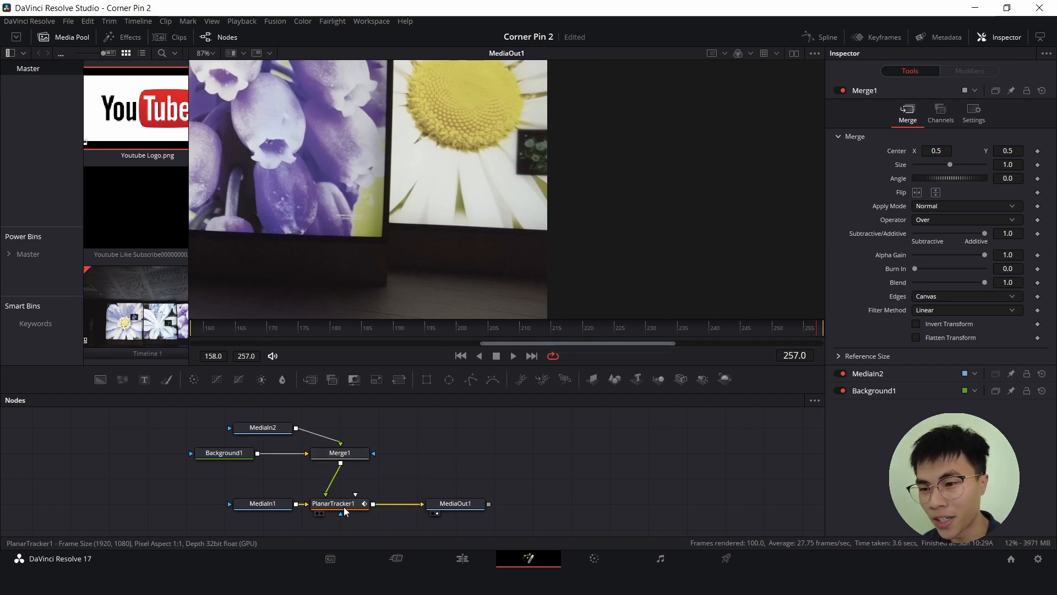
mouse_move(334, 503)
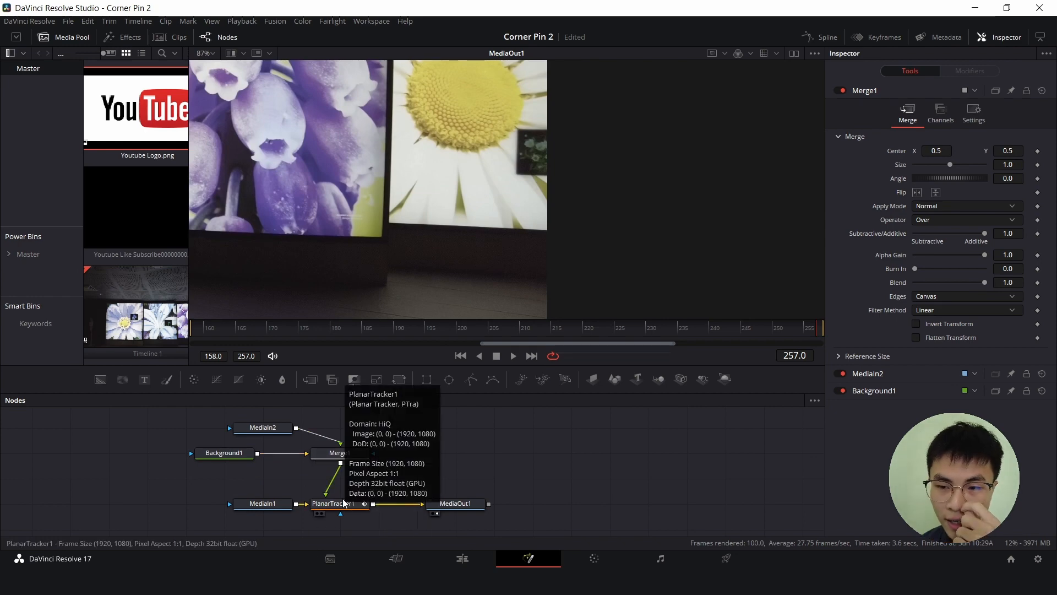
Step: Set PlanarTracker1's Operation Mode to Corner Pin so the logo lands on the daisy screen
left_click(332, 504)
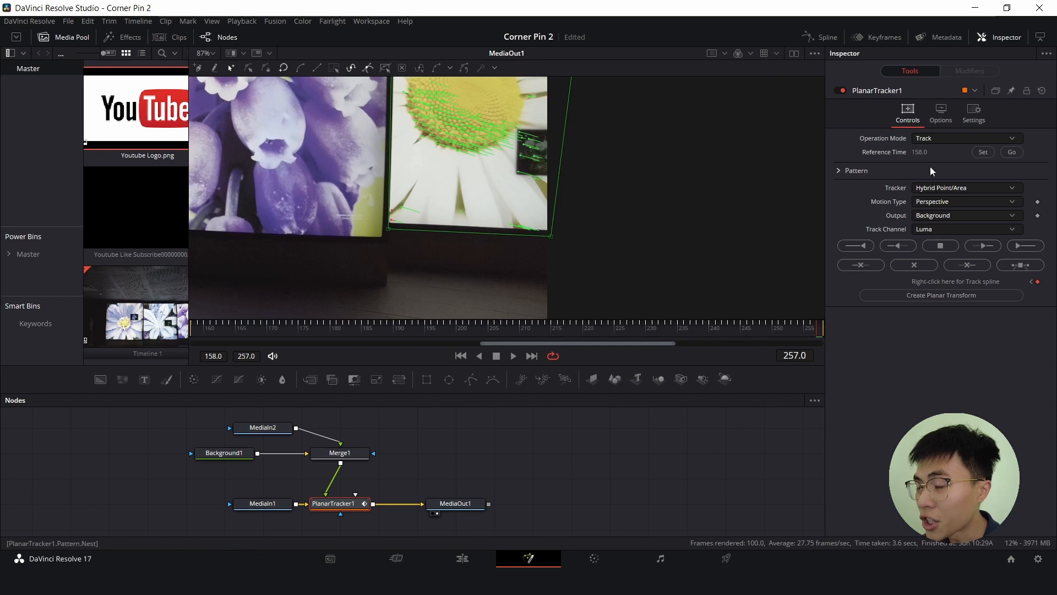
left_click(966, 138)
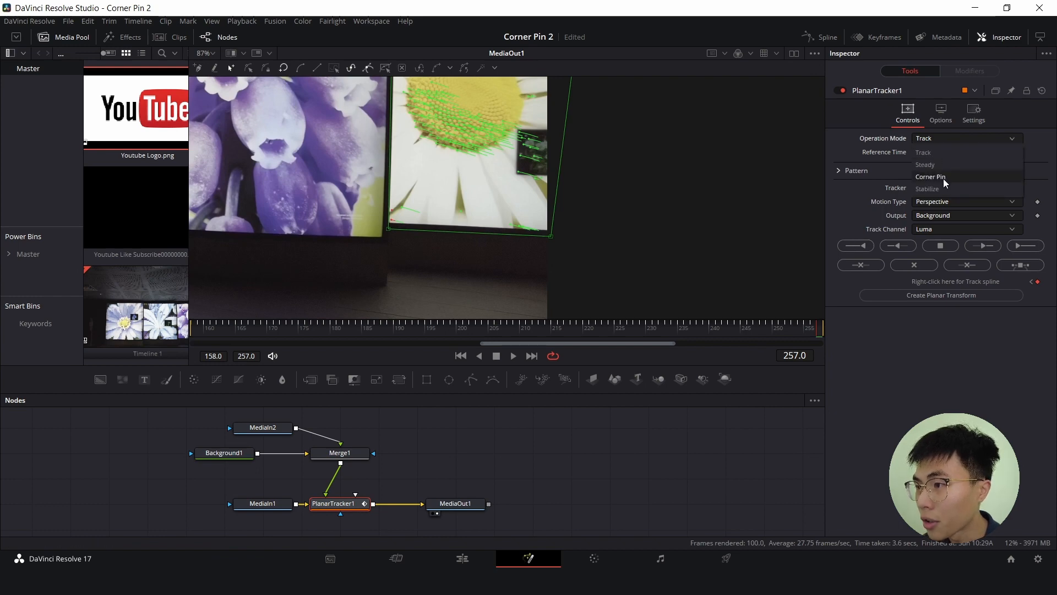
left_click(931, 176)
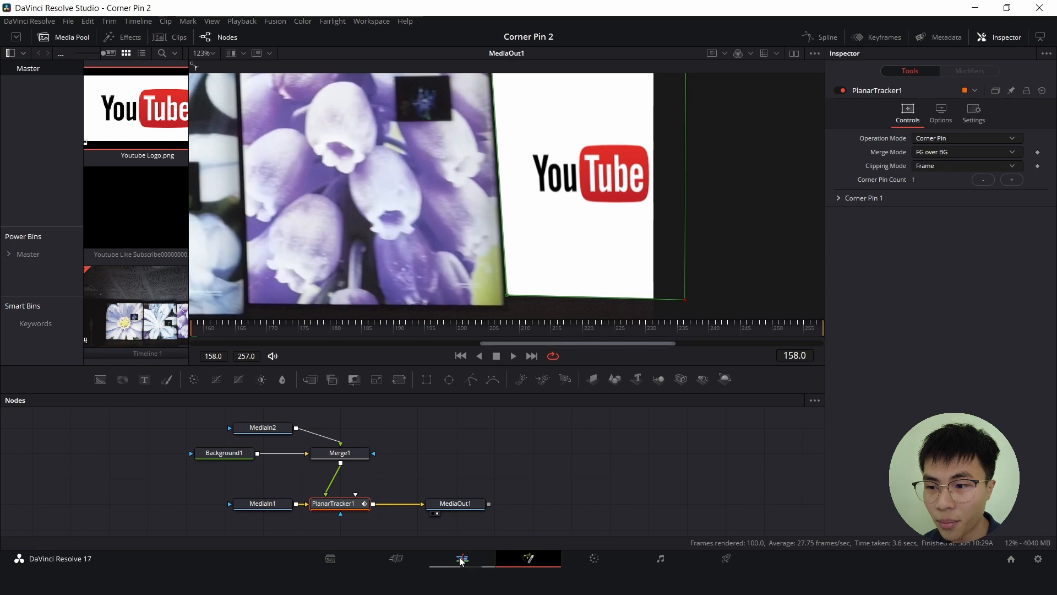
Step: Play the middle clip repeatedly on the Edit timeline to check the pinned logo
left_click(462, 558)
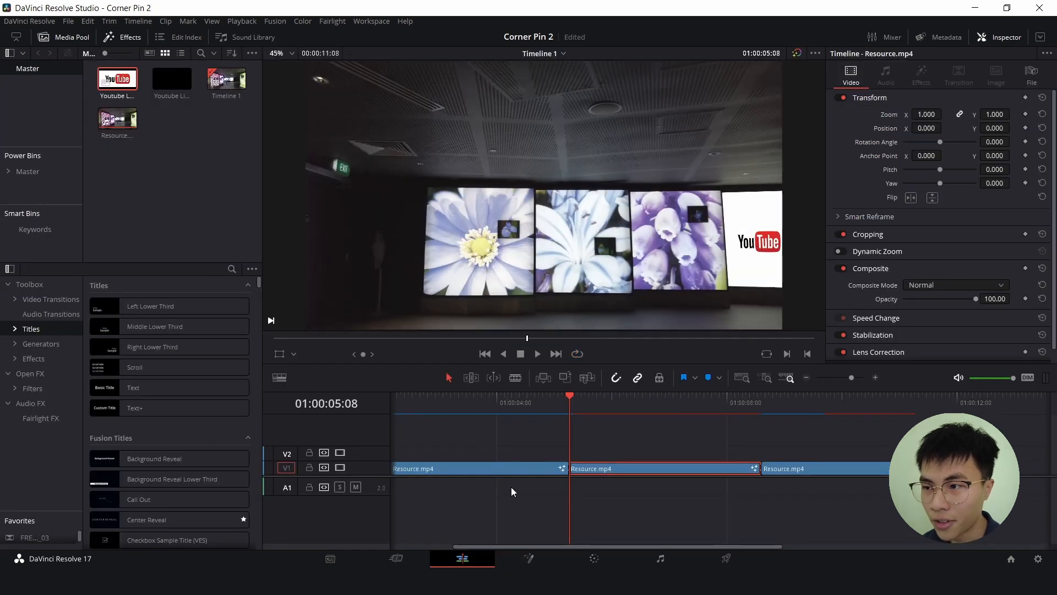
left_click(537, 353)
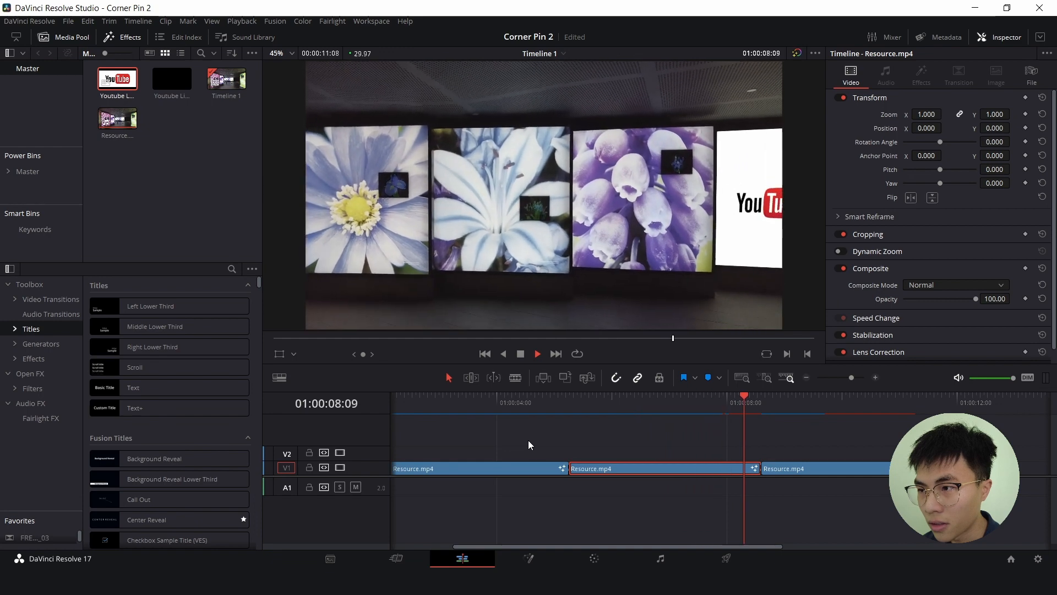
left_click(559, 403)
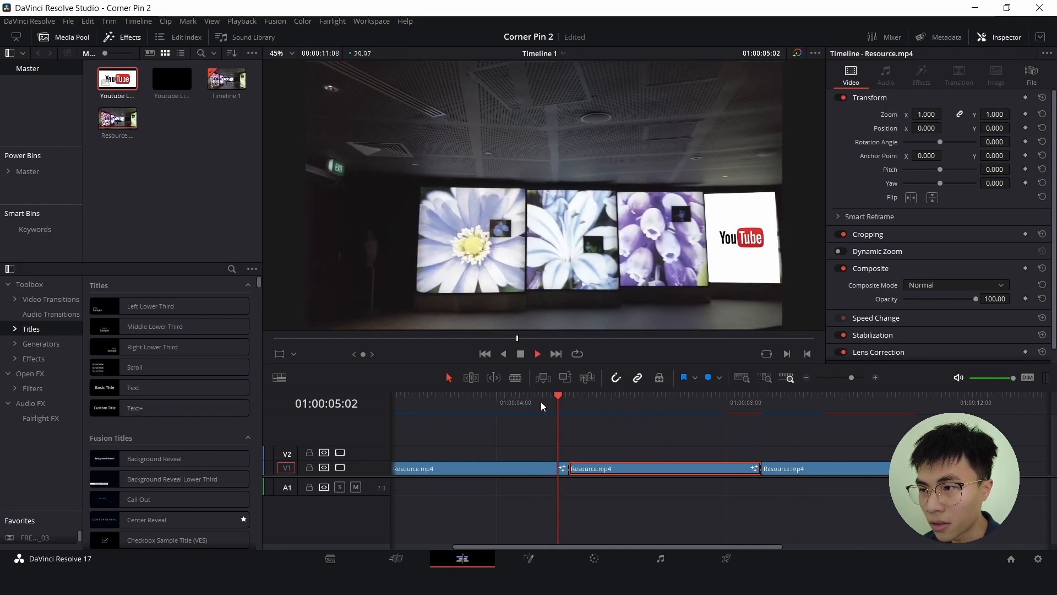
left_click(536, 353)
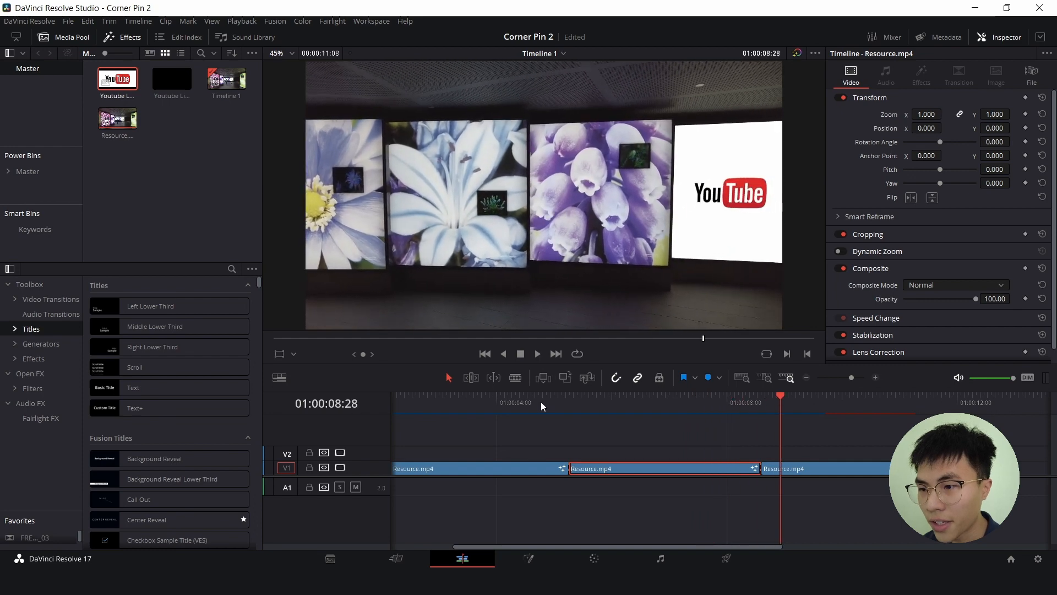
left_click(569, 402)
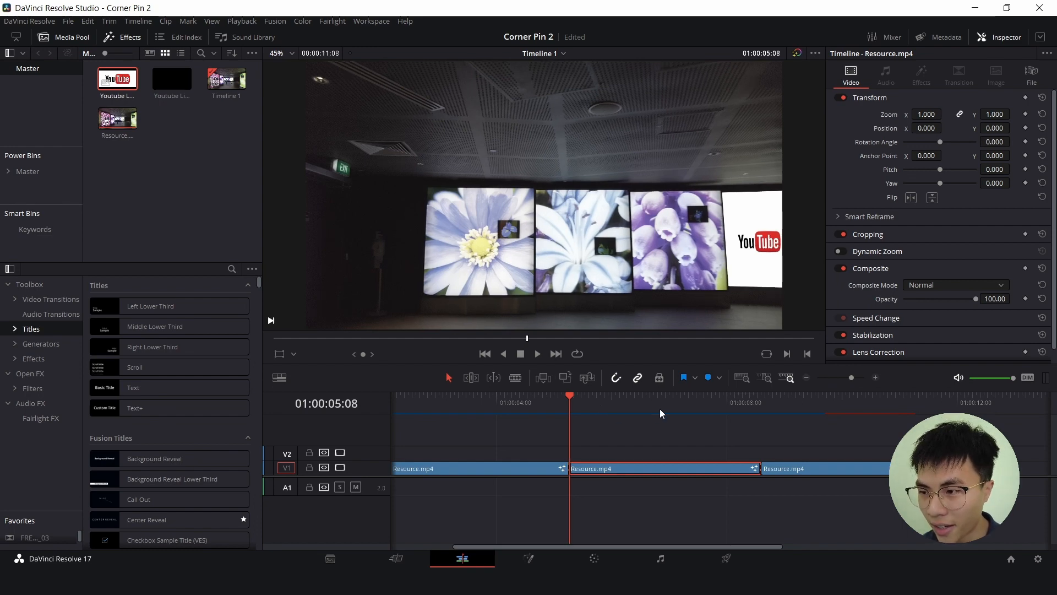
left_click(761, 395)
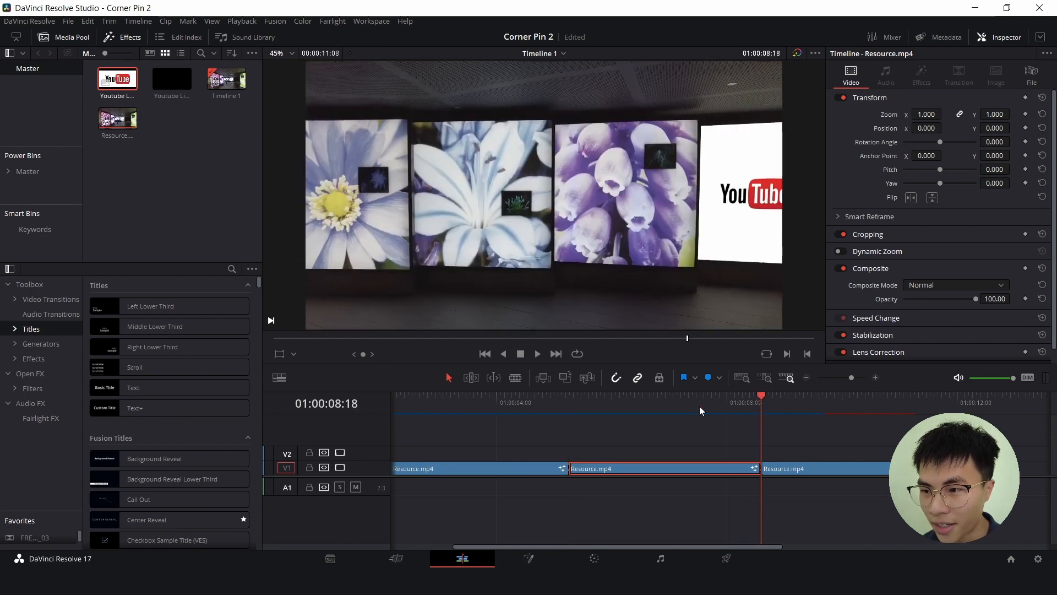
left_click(569, 397)
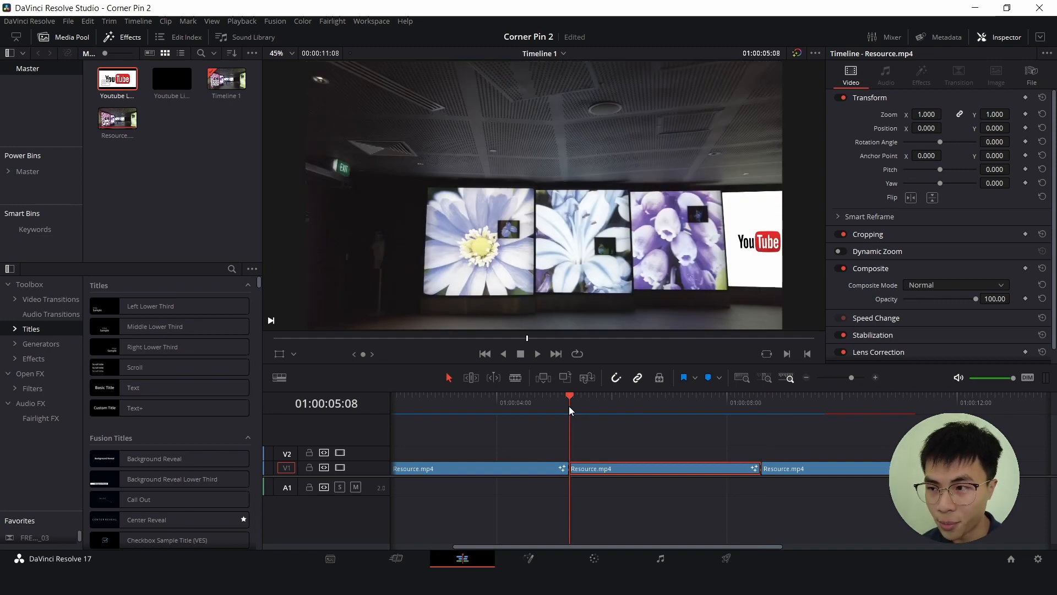
mouse_move(600, 446)
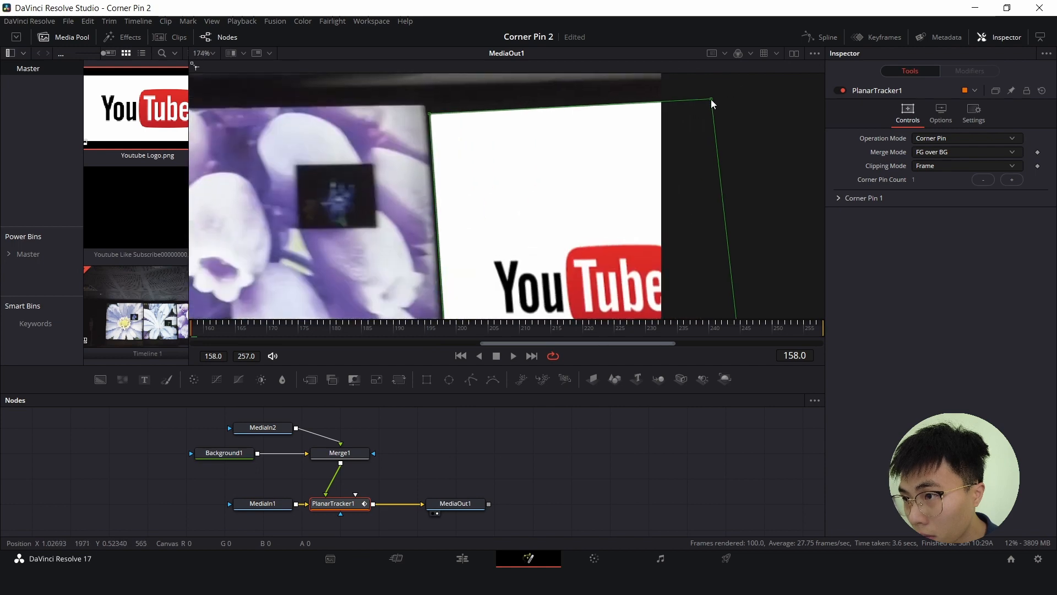
Step: Nudge the top-right and bottom-right corner-pin handles to fit the daisy screen
left_click_drag(710, 103, 705, 108)
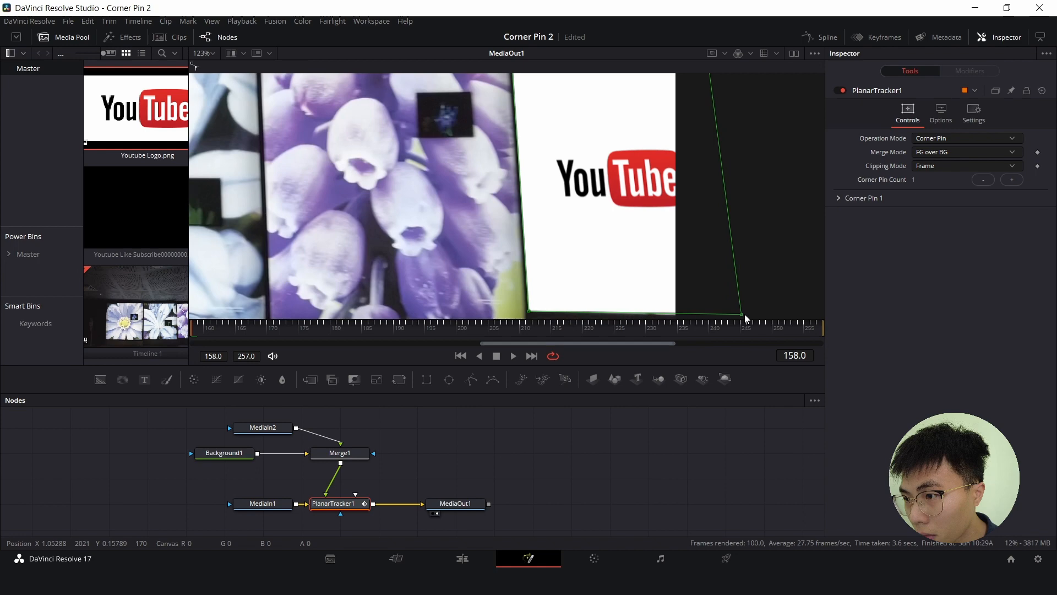
left_click_drag(747, 320, 728, 318)
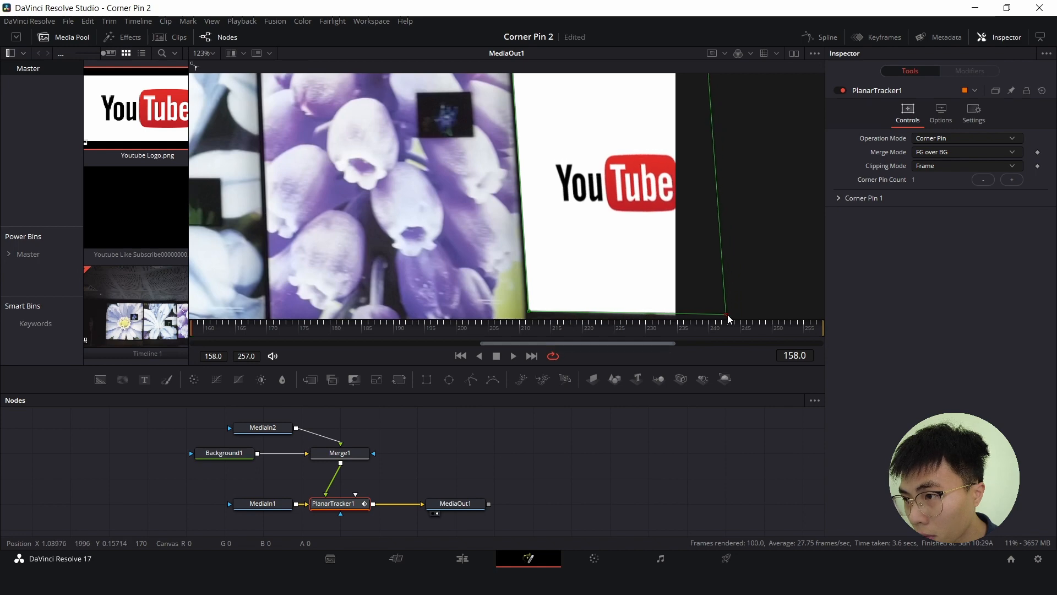
left_click(461, 557)
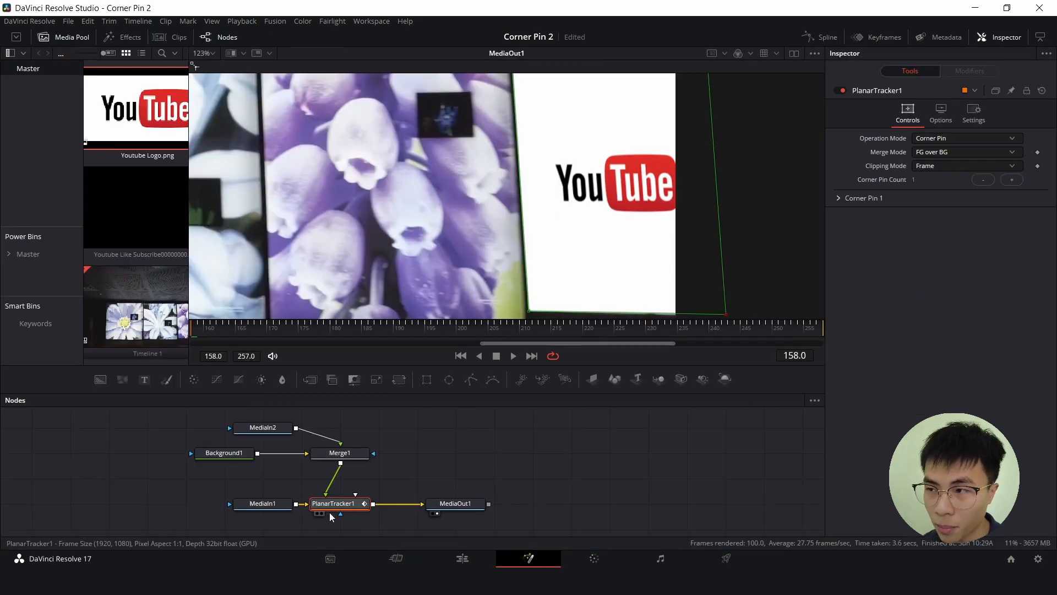
Step: Expand Corner Pin 1's corner positions and return to the Edit page timeline
left_click(839, 197)
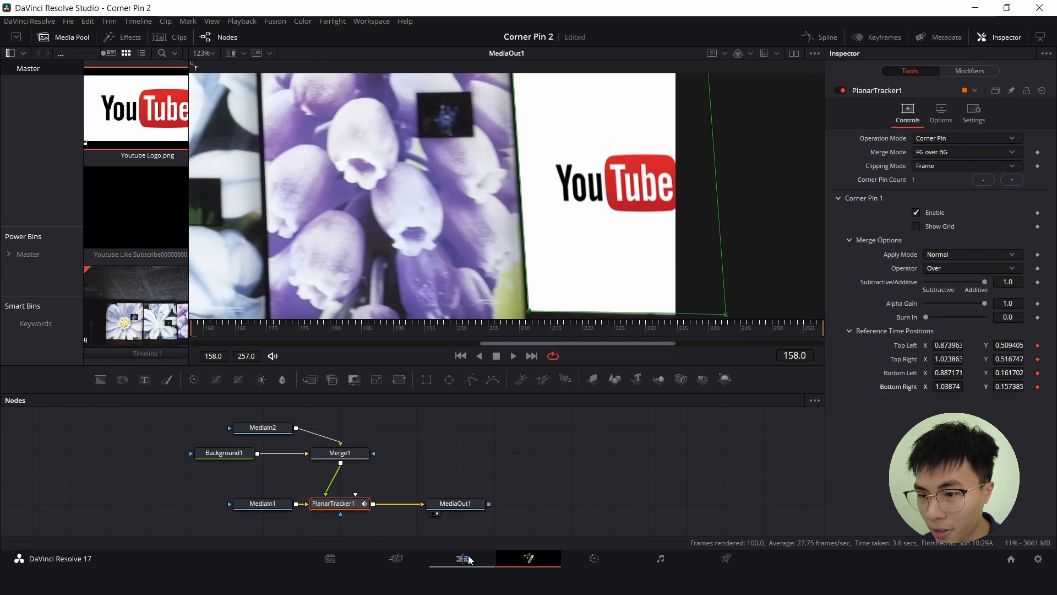
left_click(461, 557)
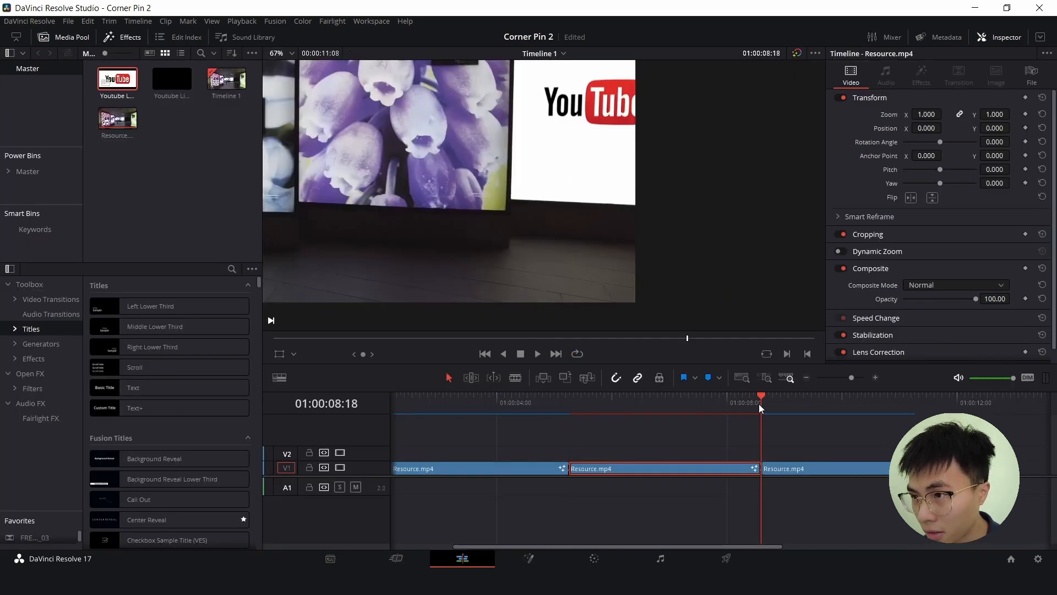